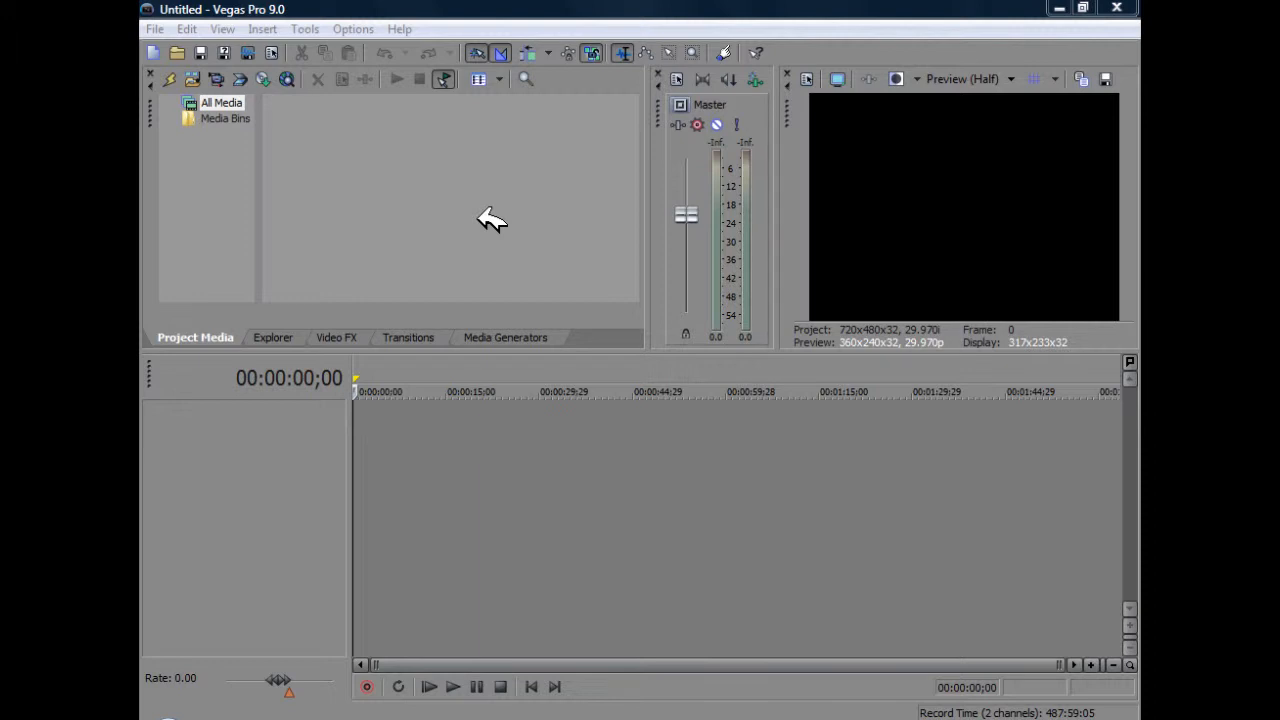
{"action": "mouse_move", "coordinate": [490, 220]}
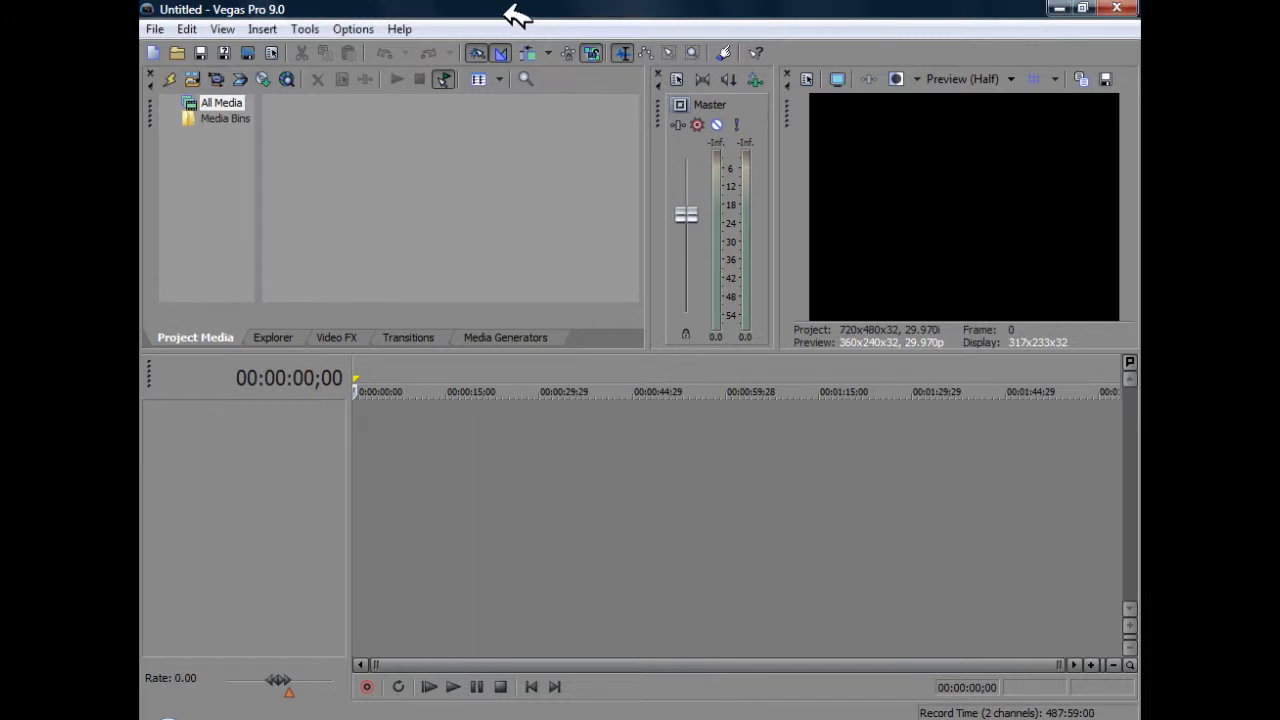
{"action": "mouse_move", "coordinate": [464, 10]}
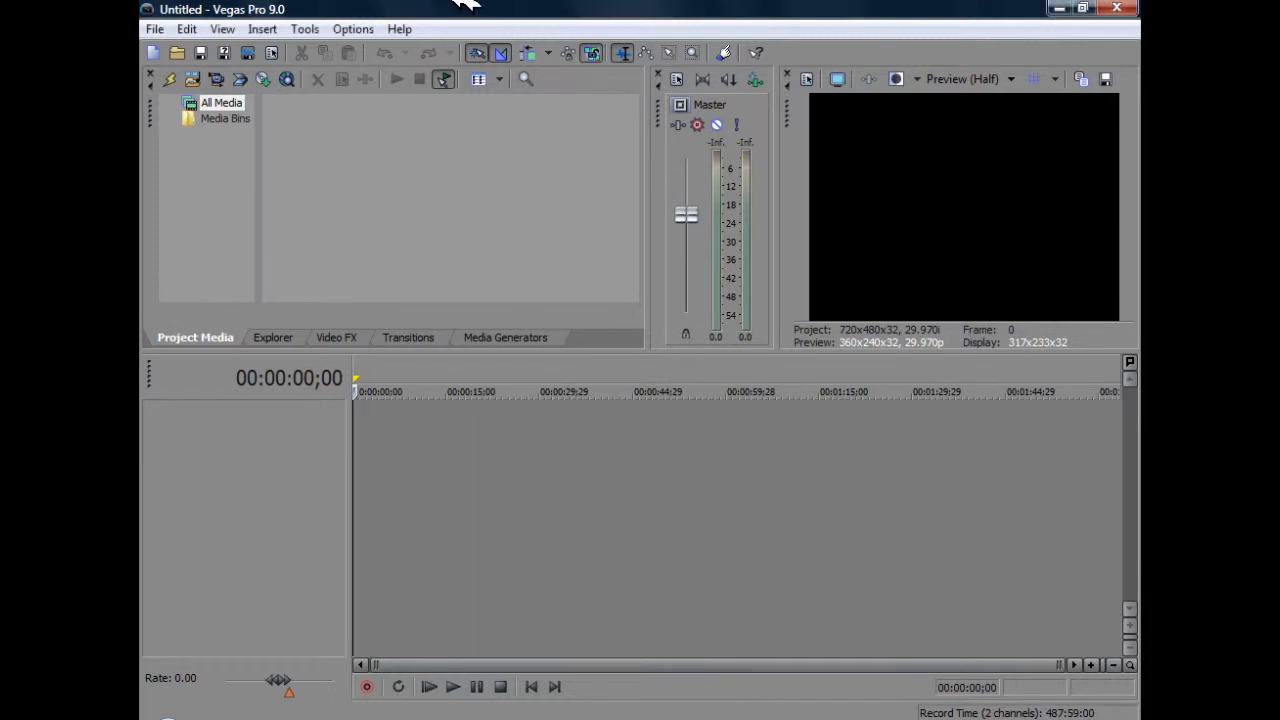
{"action": "mouse_move", "coordinate": [400, 16]}
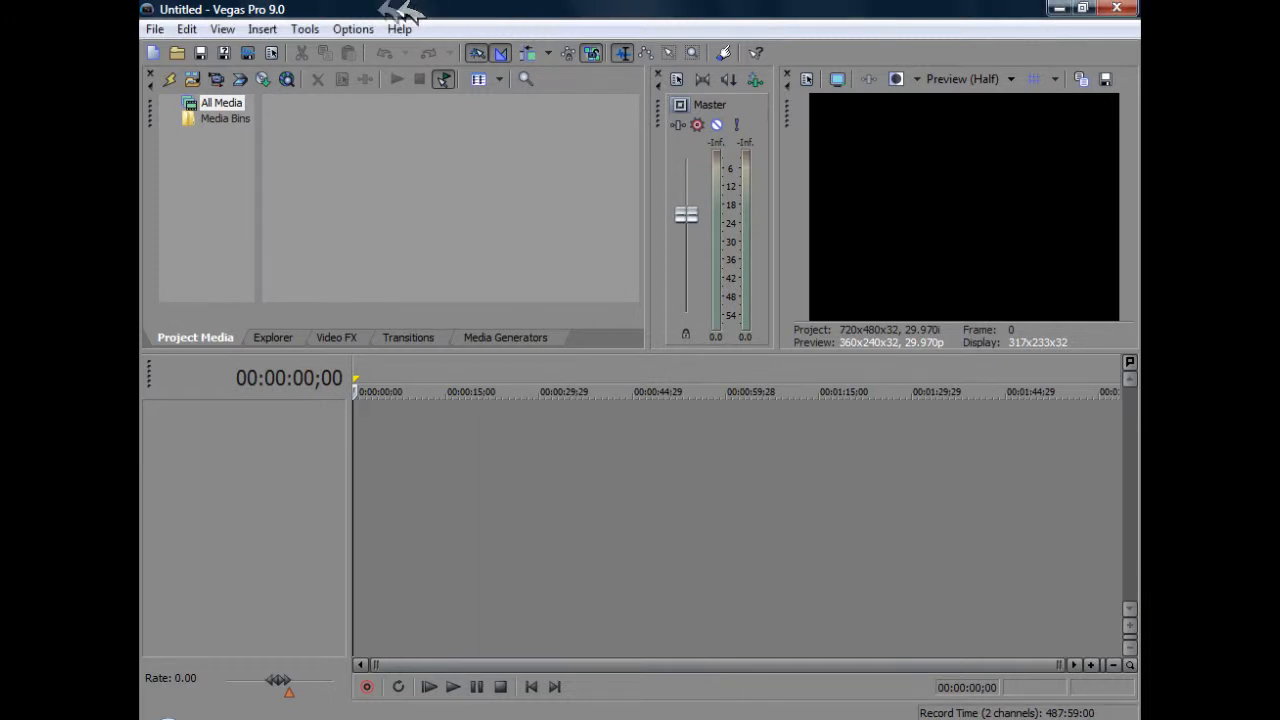
- Reach the VST Effects page of Preferences, where the default VST search folder field is empty
{"action": "left_click", "coordinate": [352, 28]}
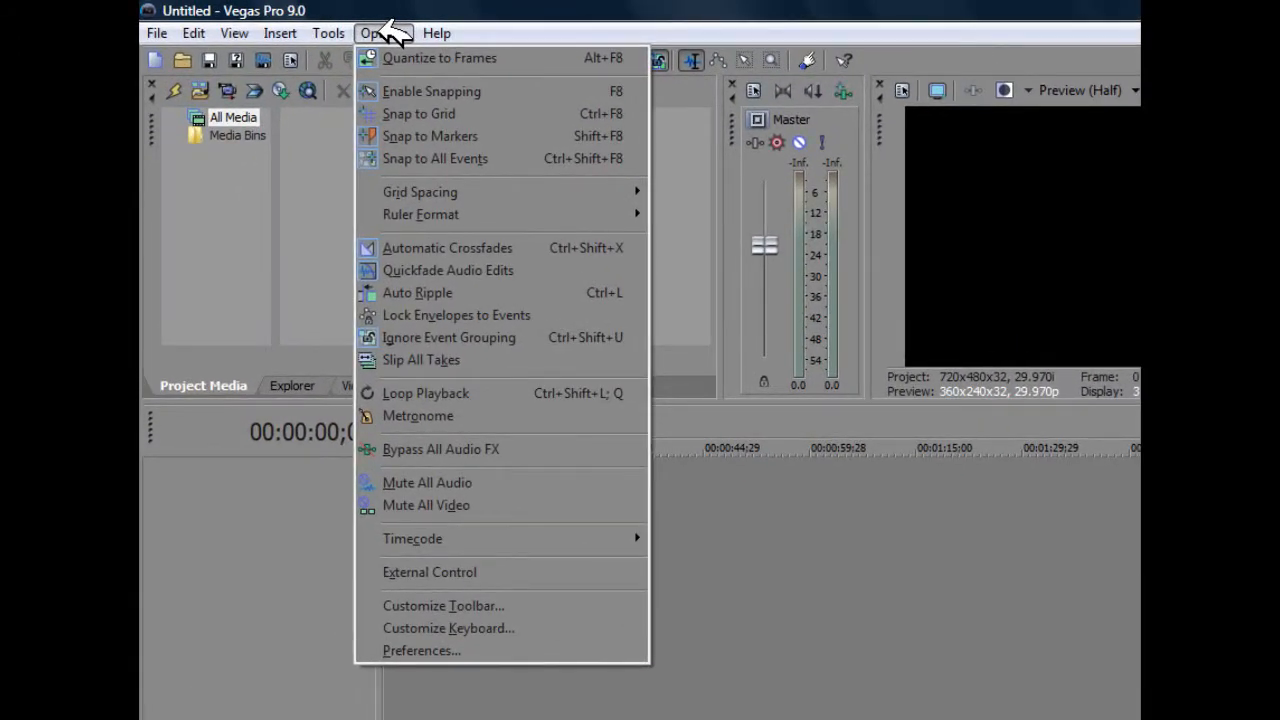
{"action": "mouse_move", "coordinate": [420, 650]}
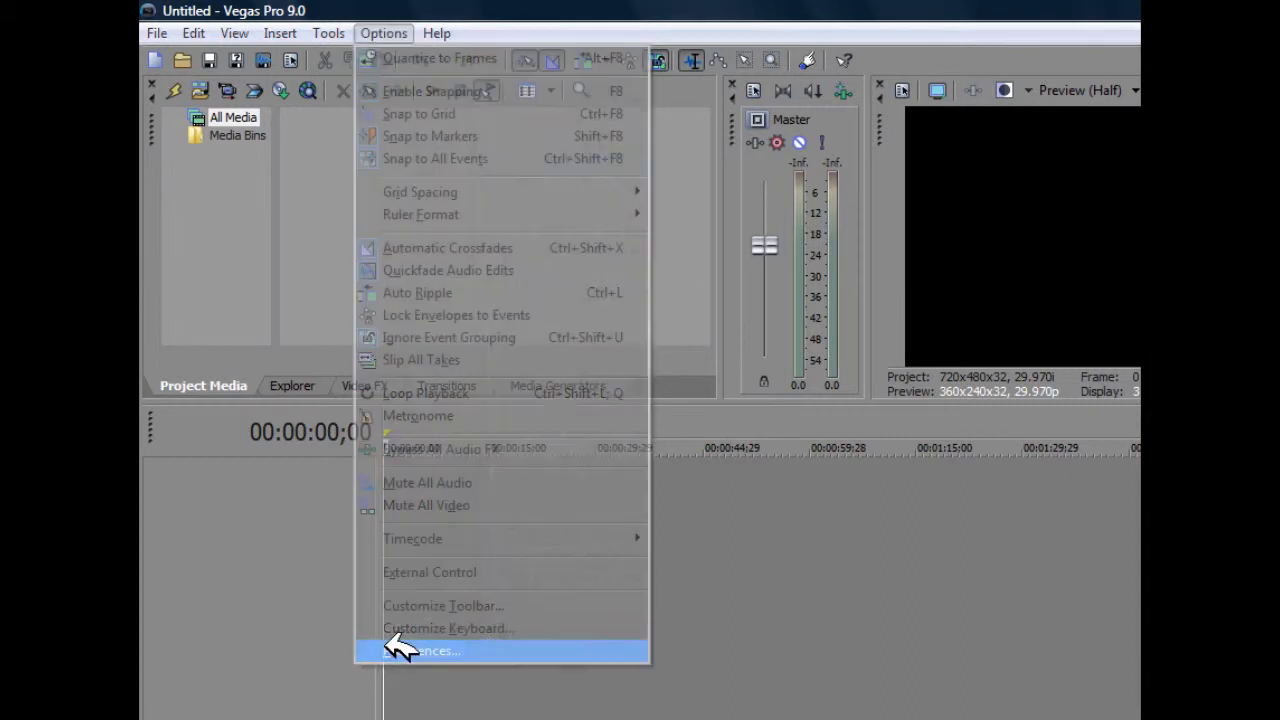
{"action": "left_click", "coordinate": [420, 650]}
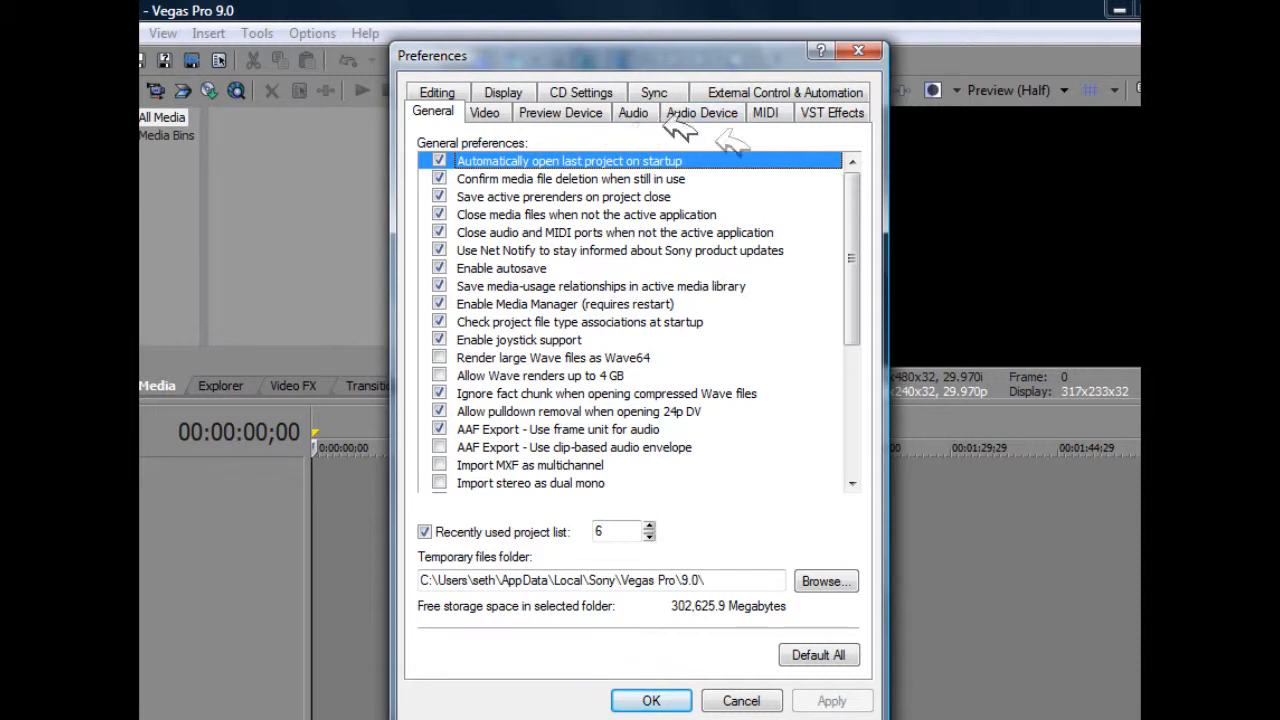
{"action": "left_click", "coordinate": [832, 112]}
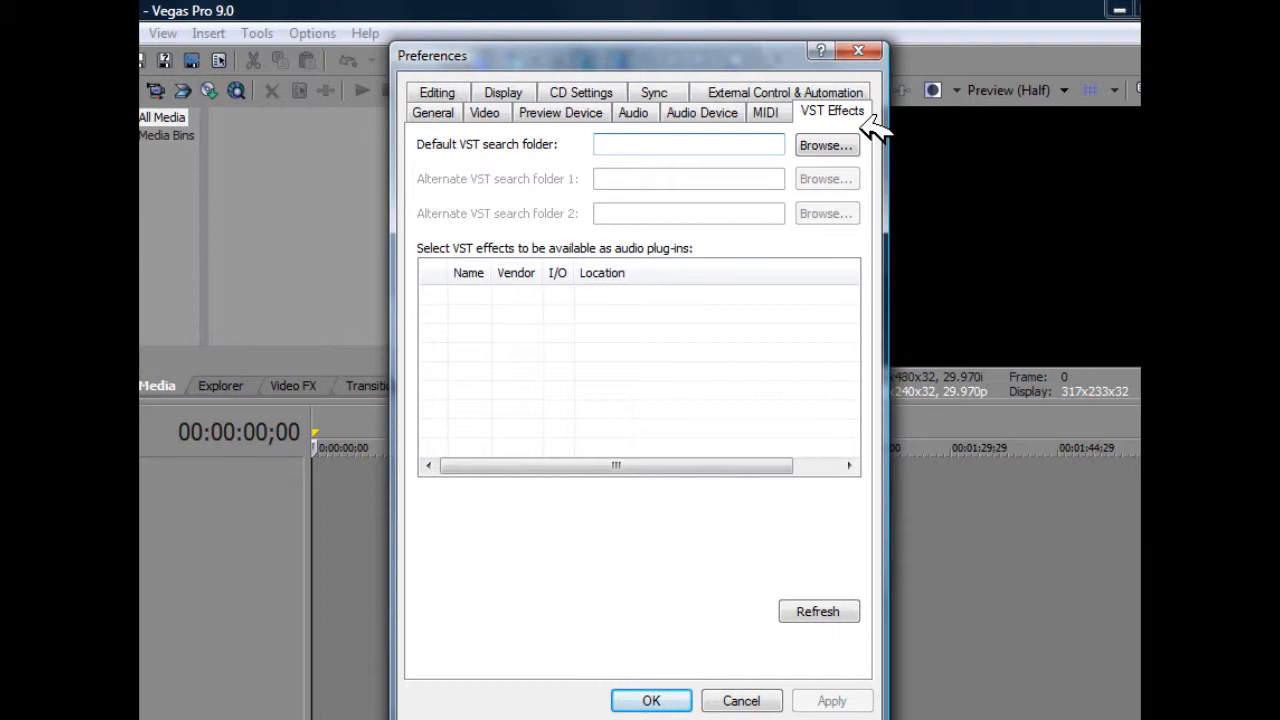
{"action": "mouse_move", "coordinate": [520, 170]}
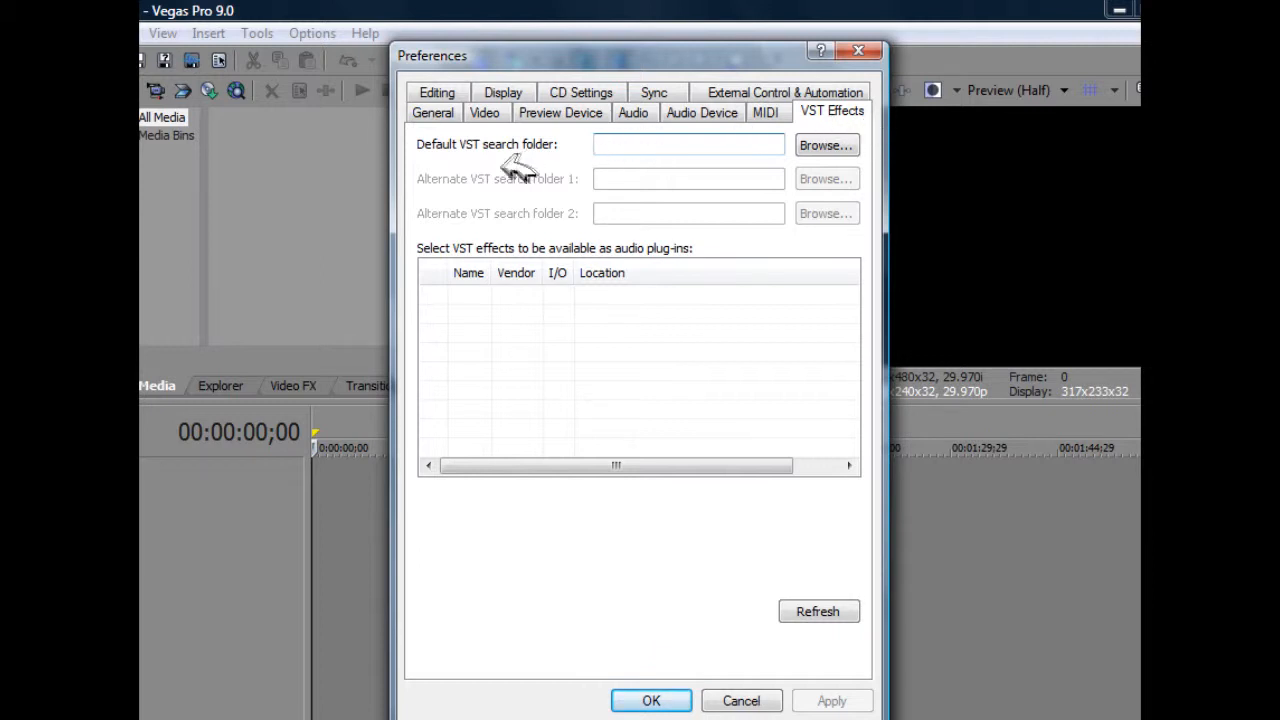
{"action": "left_click", "coordinate": [688, 144]}
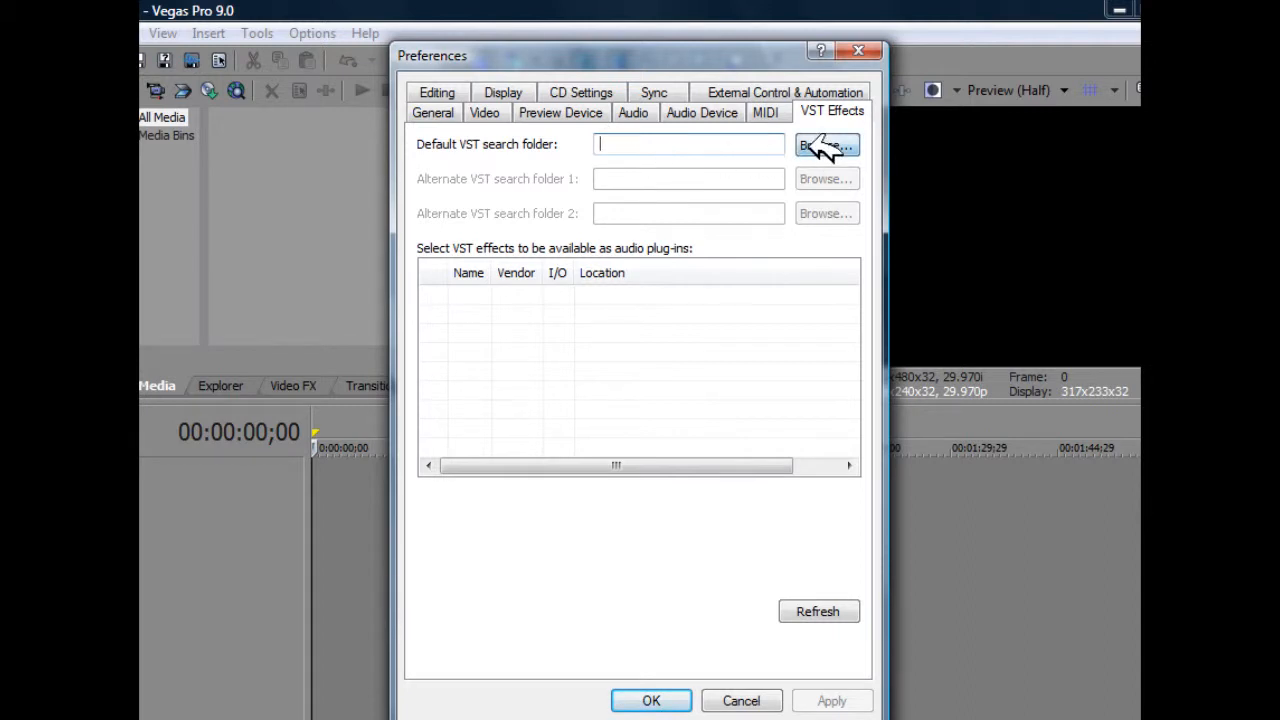
- Browse to and choose VstPlugins as the default VST search folder so its plug-ins begin loading
{"action": "left_click", "coordinate": [824, 144]}
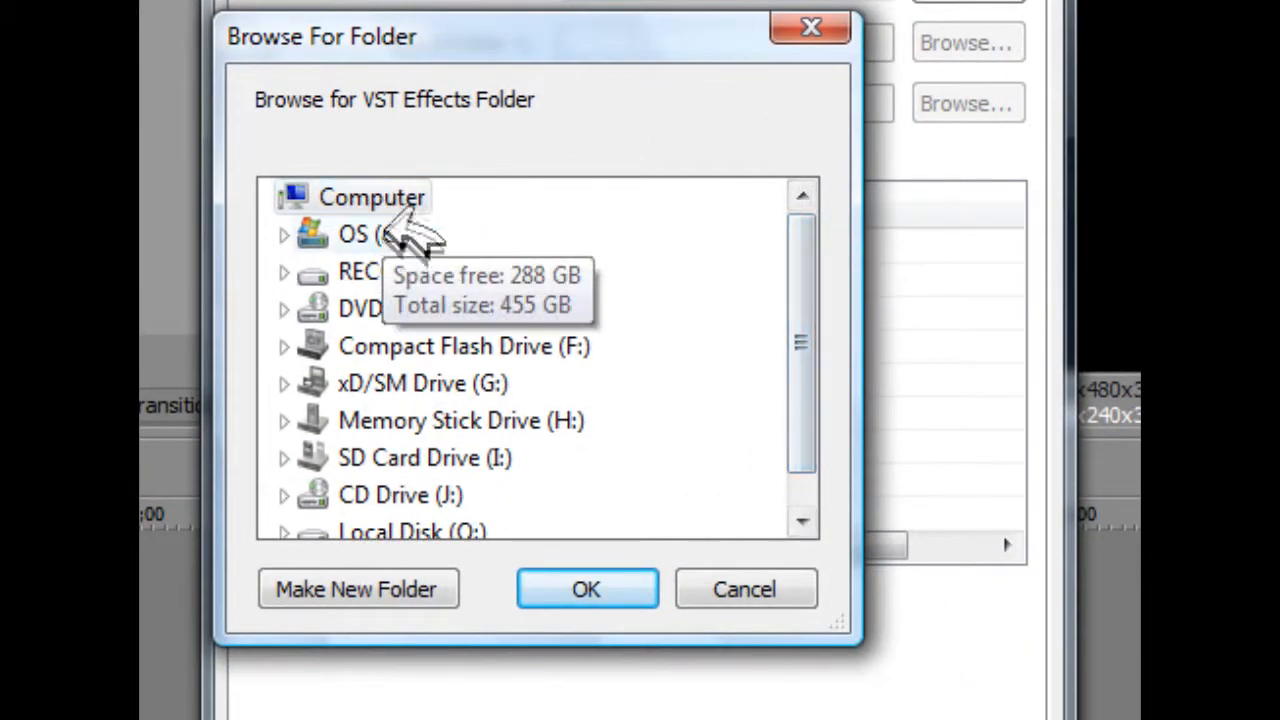
{"action": "mouse_move", "coordinate": [404, 244]}
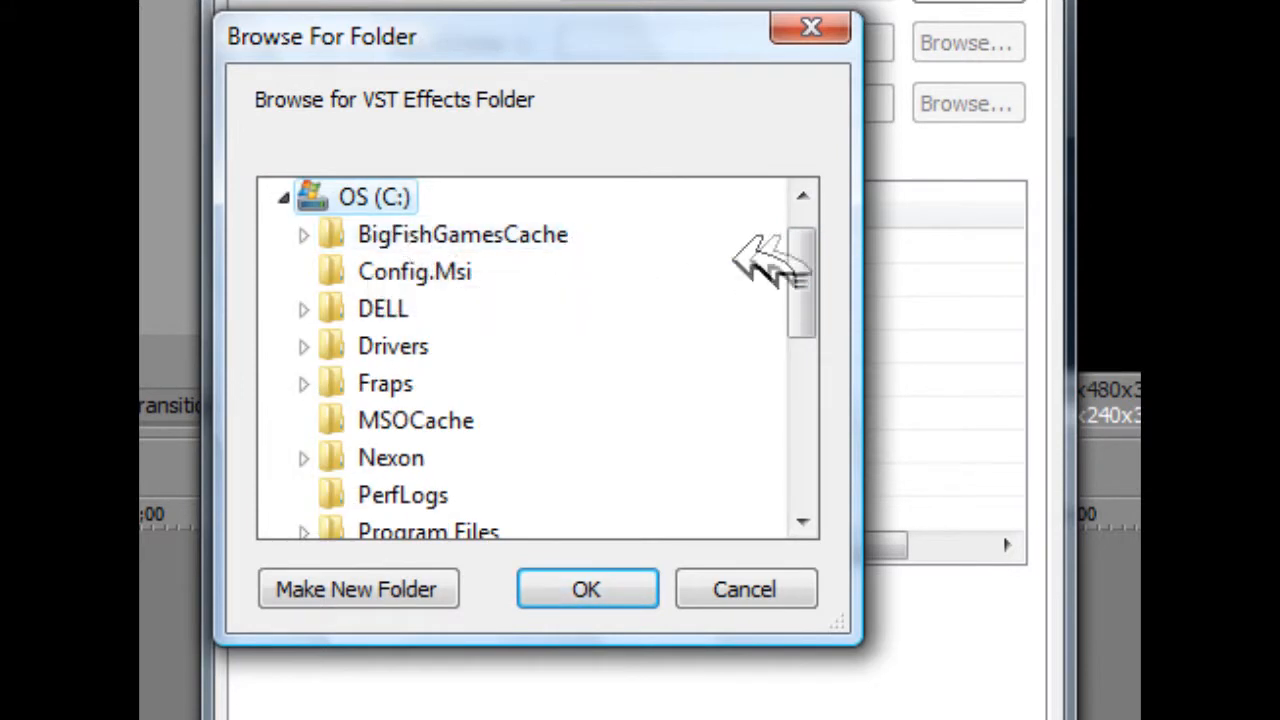
{"action": "scroll", "scroll_direction": "down", "scroll_amount": 3}
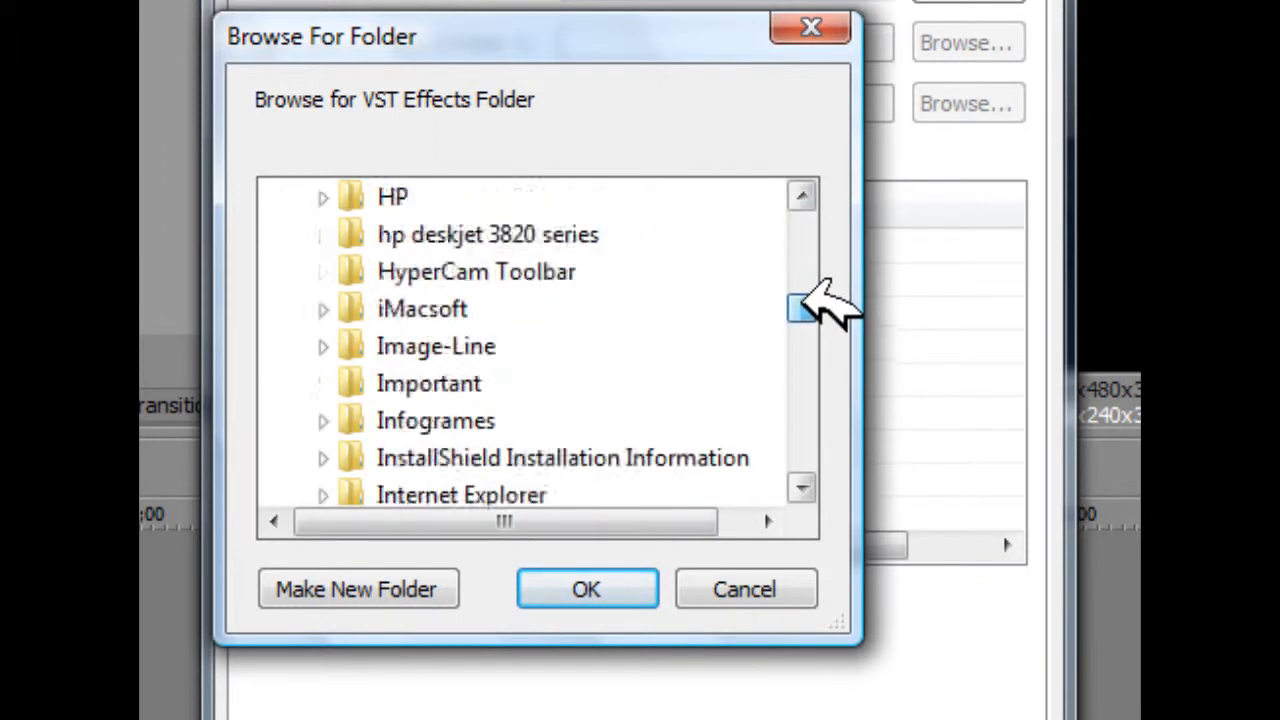
{"action": "scroll", "scroll_direction": "down", "scroll_amount": 3}
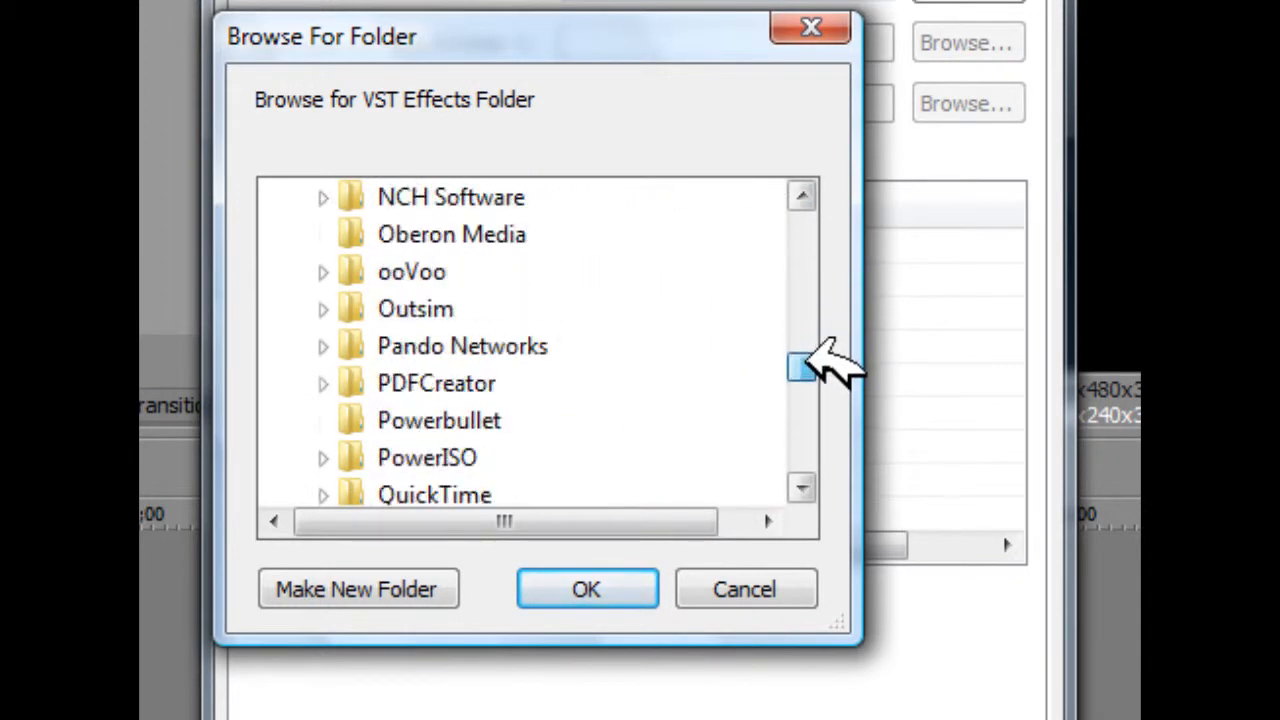
{"action": "scroll", "scroll_direction": "down", "scroll_amount": 3}
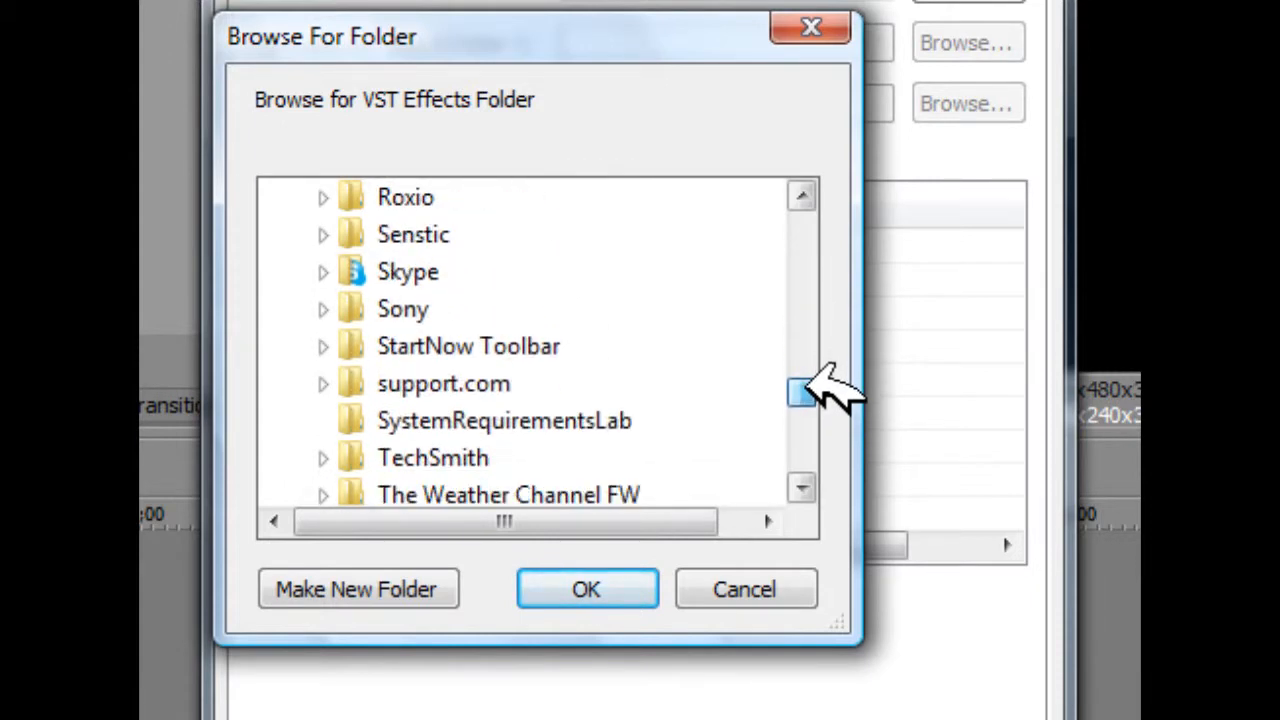
{"action": "scroll", "scroll_direction": "down", "scroll_amount": 3}
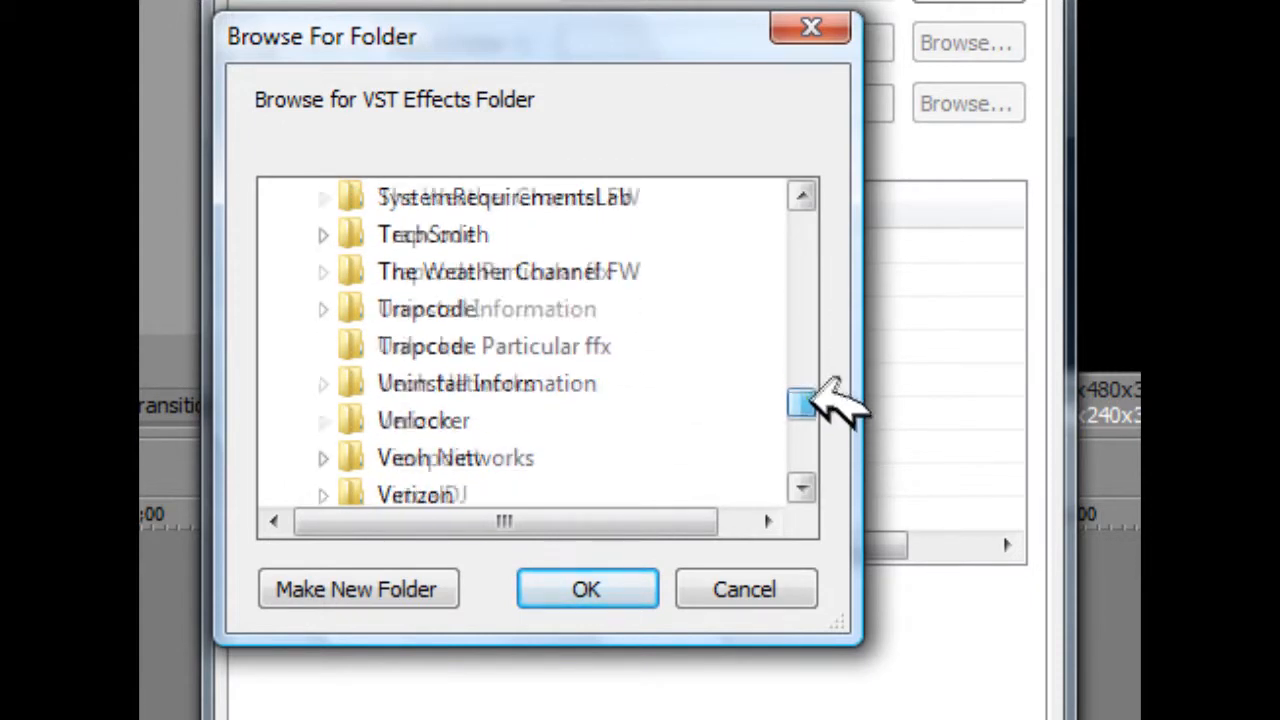
{"action": "scroll", "scroll_direction": "down", "scroll_amount": 3}
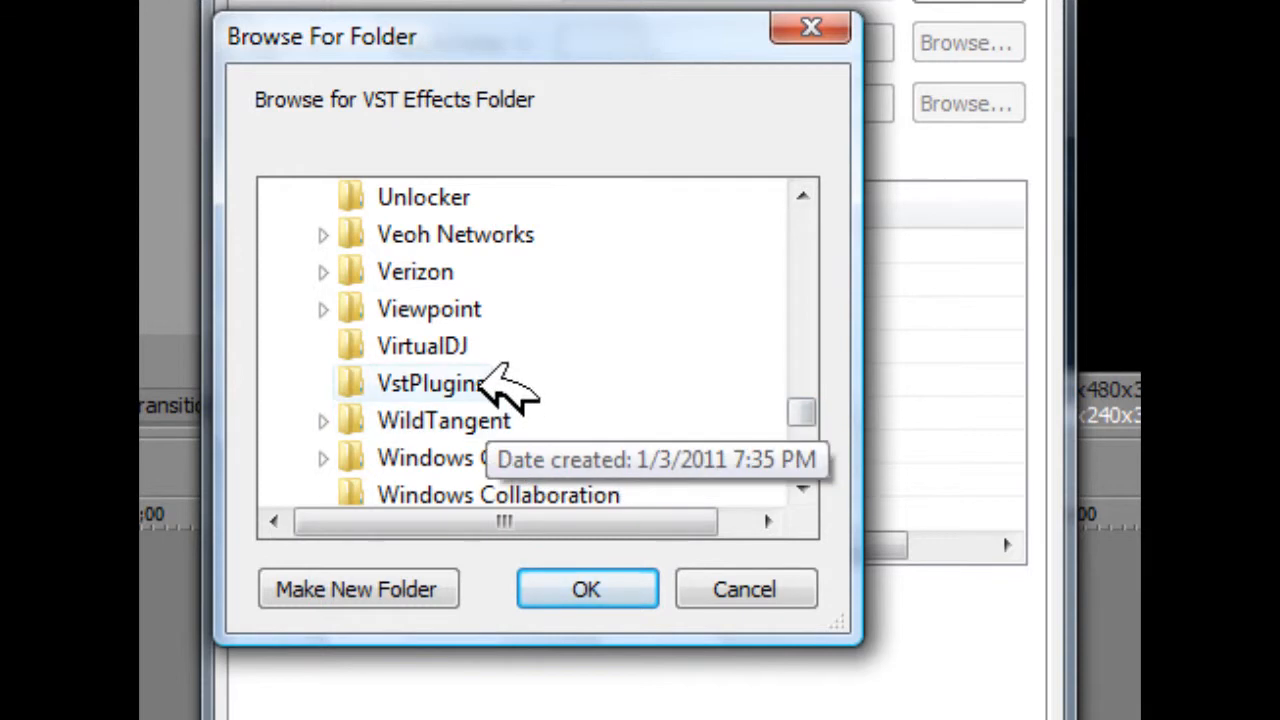
{"action": "left_click", "coordinate": [430, 384]}
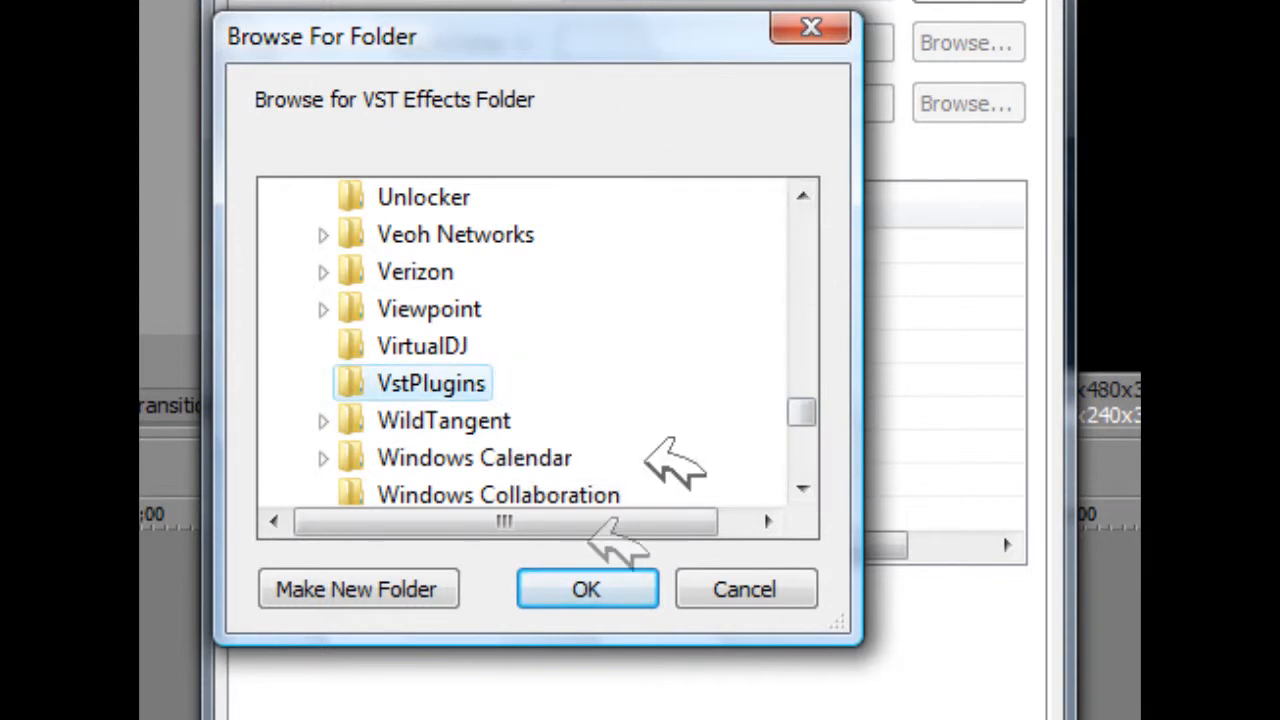
{"action": "left_click", "coordinate": [586, 588]}
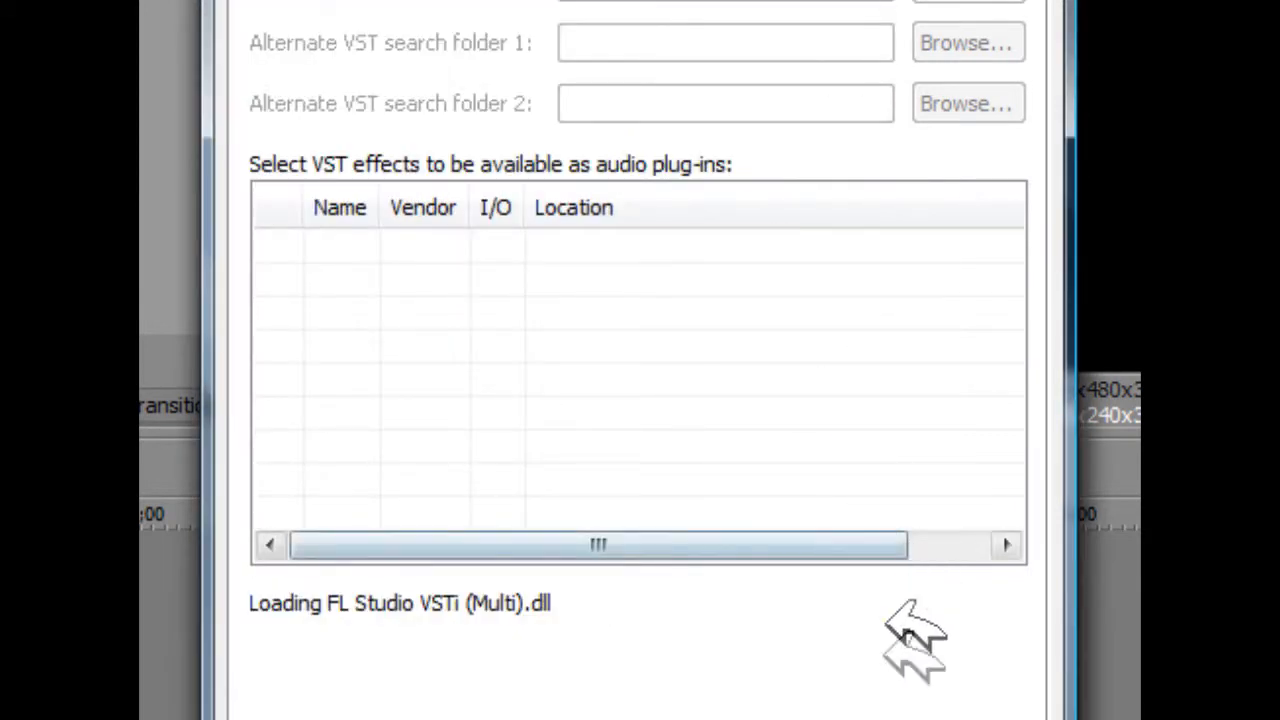
{"action": "mouse_move", "coordinate": [580, 560]}
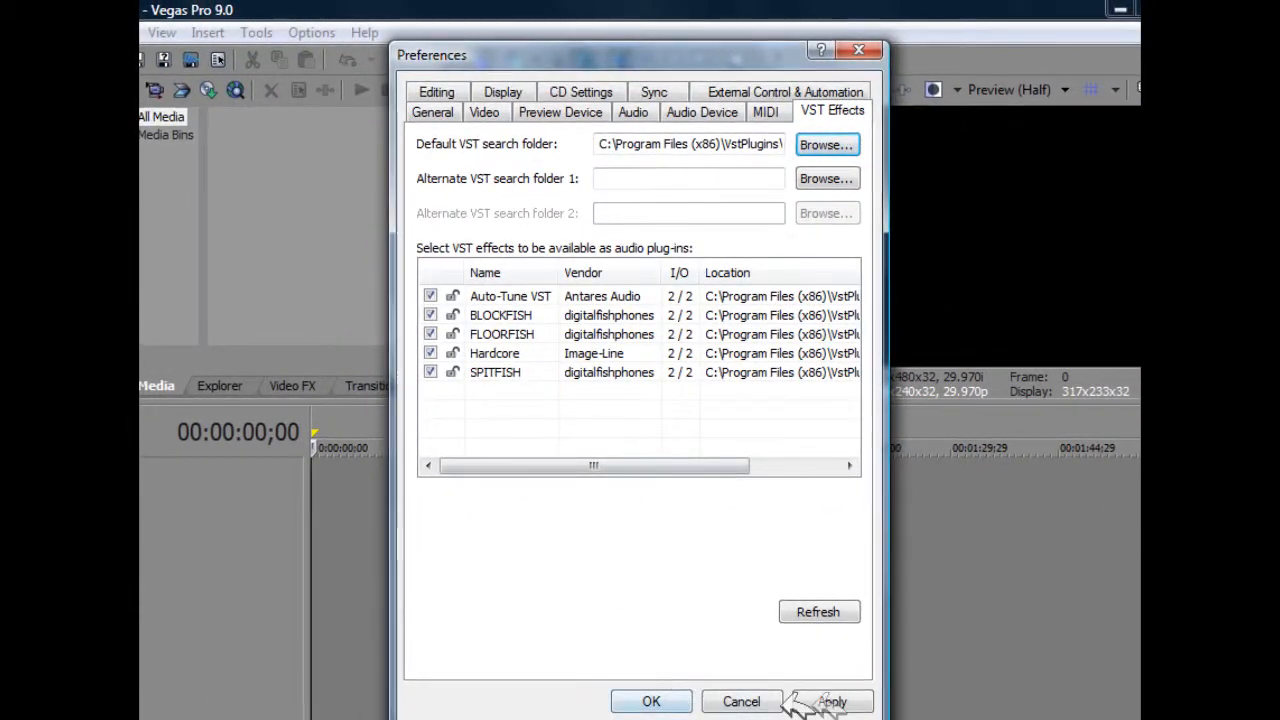
- Apply the VstPlugins folder setting listing Auto-Tune, BLOCKFISH and Hardcore, and close Preferences
{"action": "left_click", "coordinate": [832, 700]}
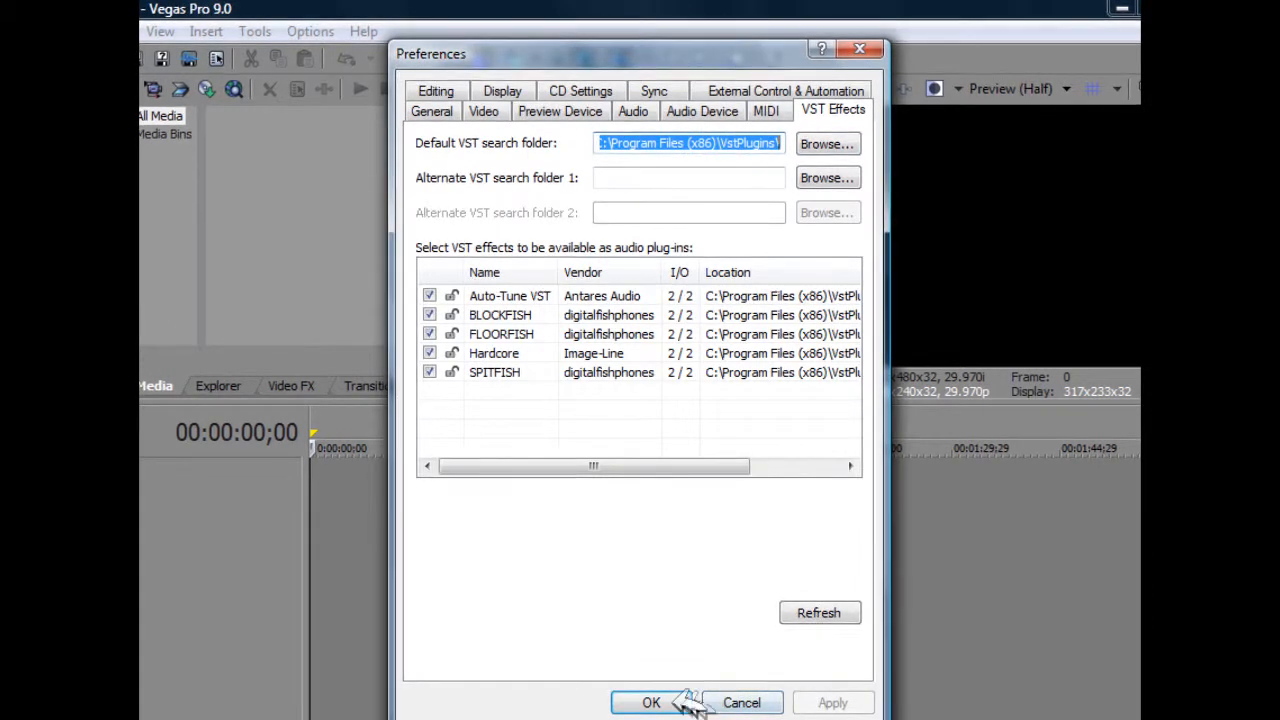
{"action": "left_click", "coordinate": [652, 702]}
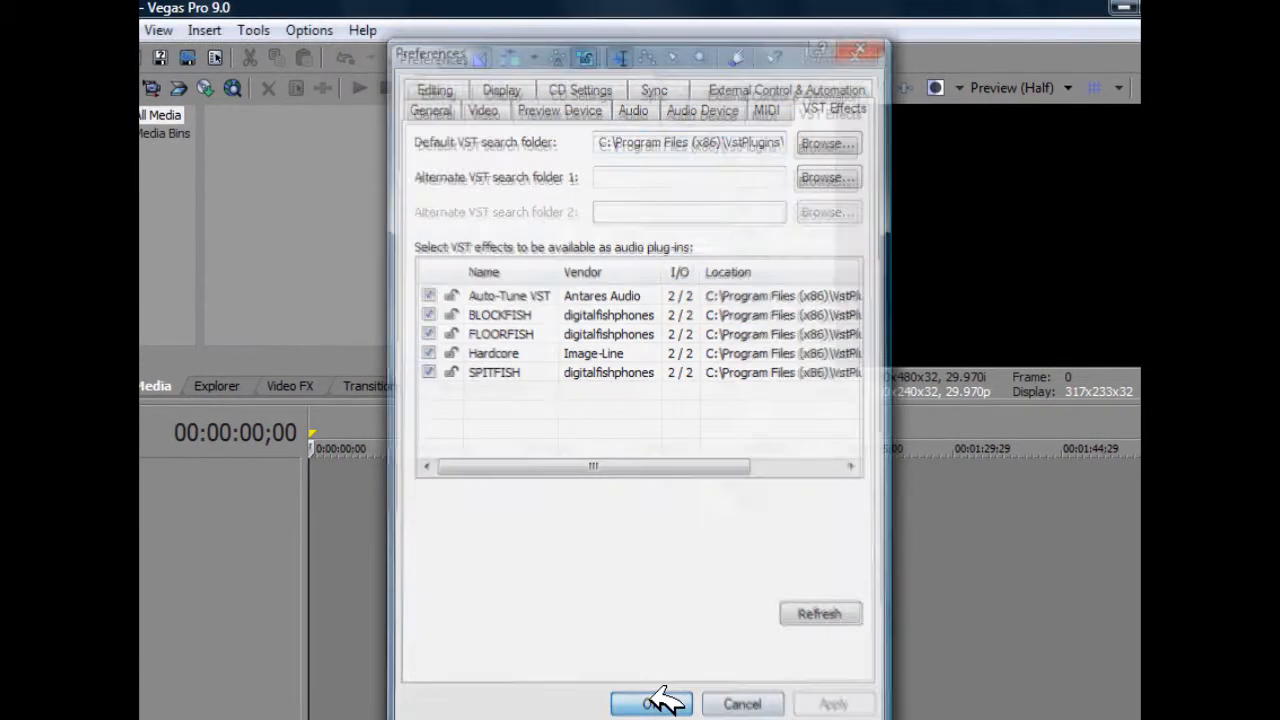
{"action": "left_click", "coordinate": [650, 704]}
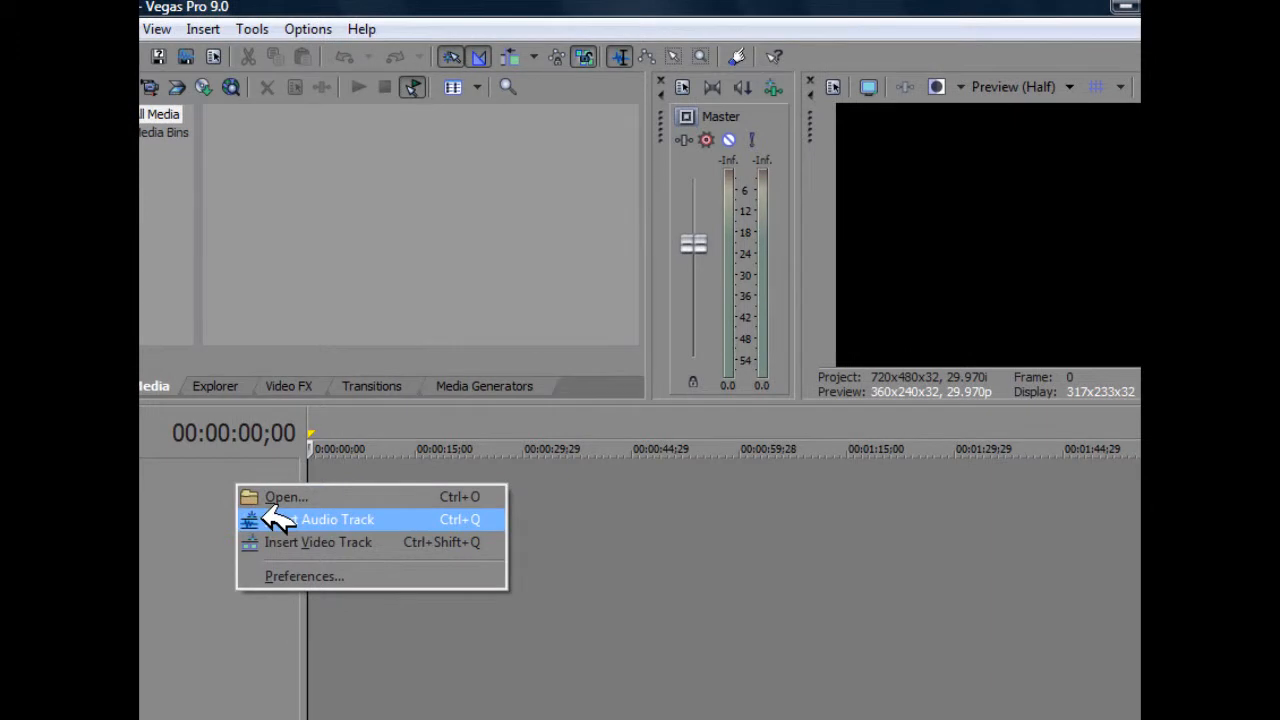
- Insert an audio track and check its Plug-In Chooser lists the VST plug-ins before closing it
{"action": "left_click", "coordinate": [338, 520]}
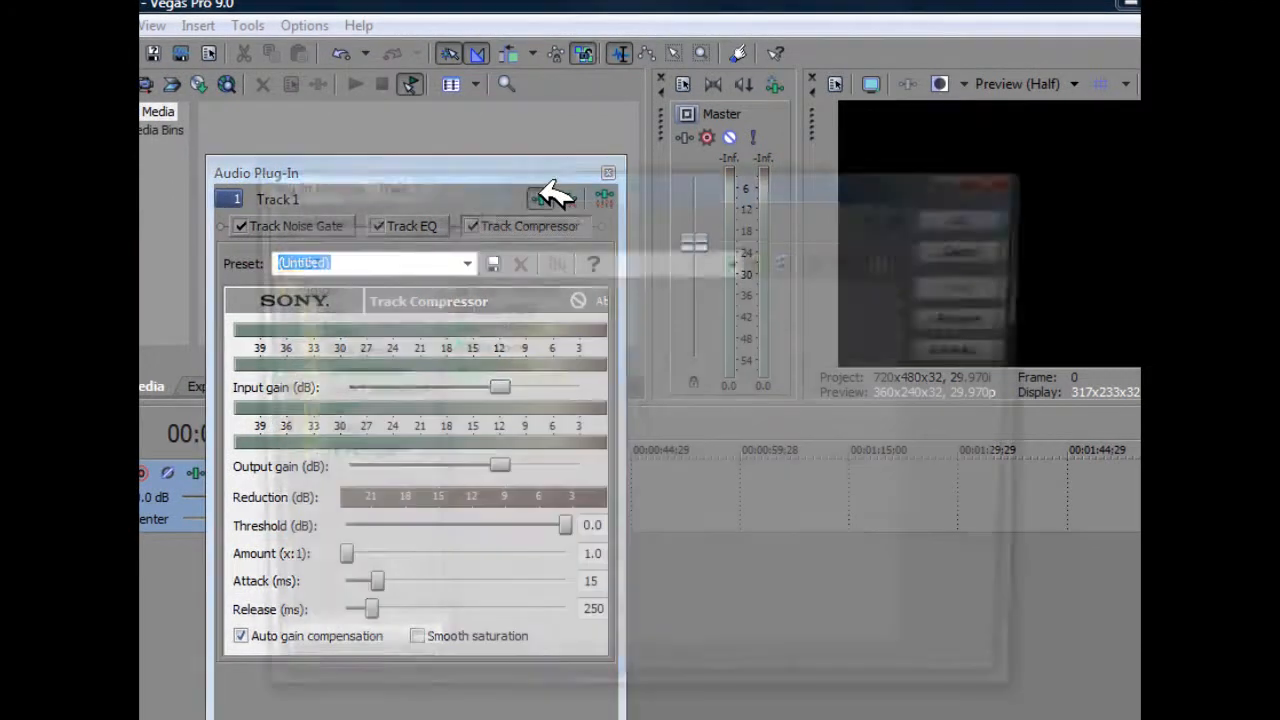
{"action": "left_click", "coordinate": [604, 196]}
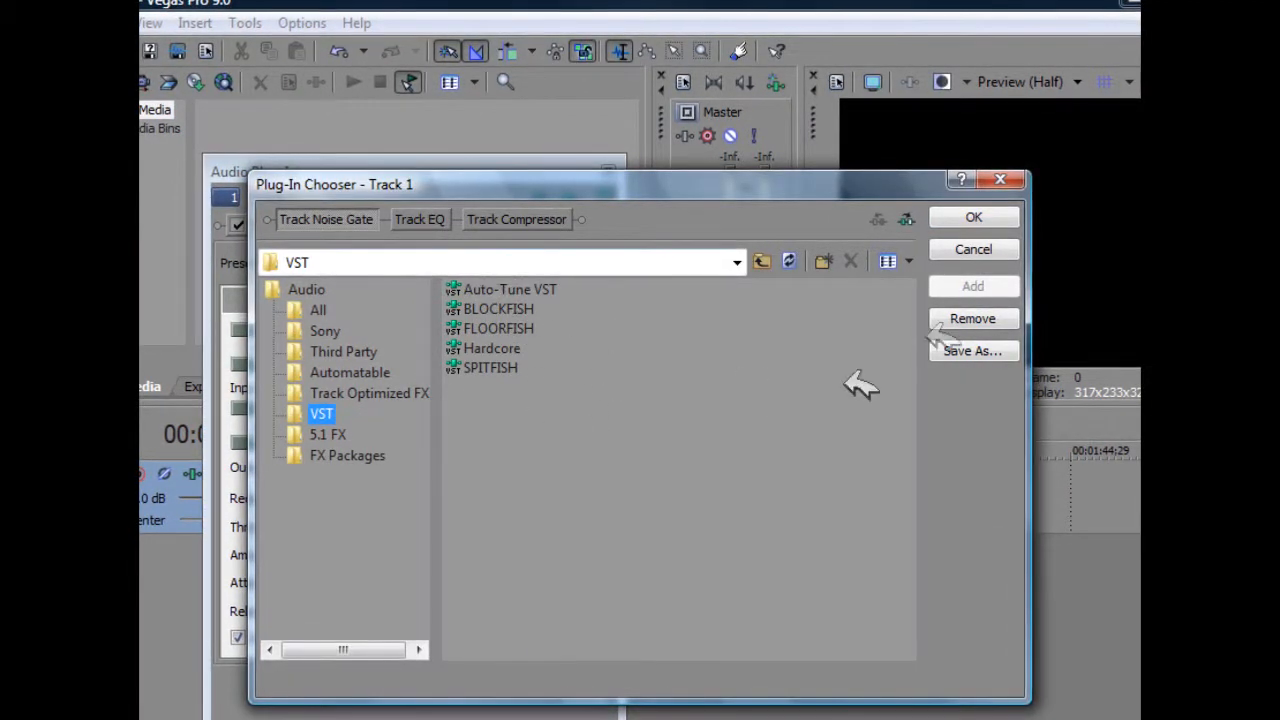
{"action": "left_click", "coordinate": [972, 248]}
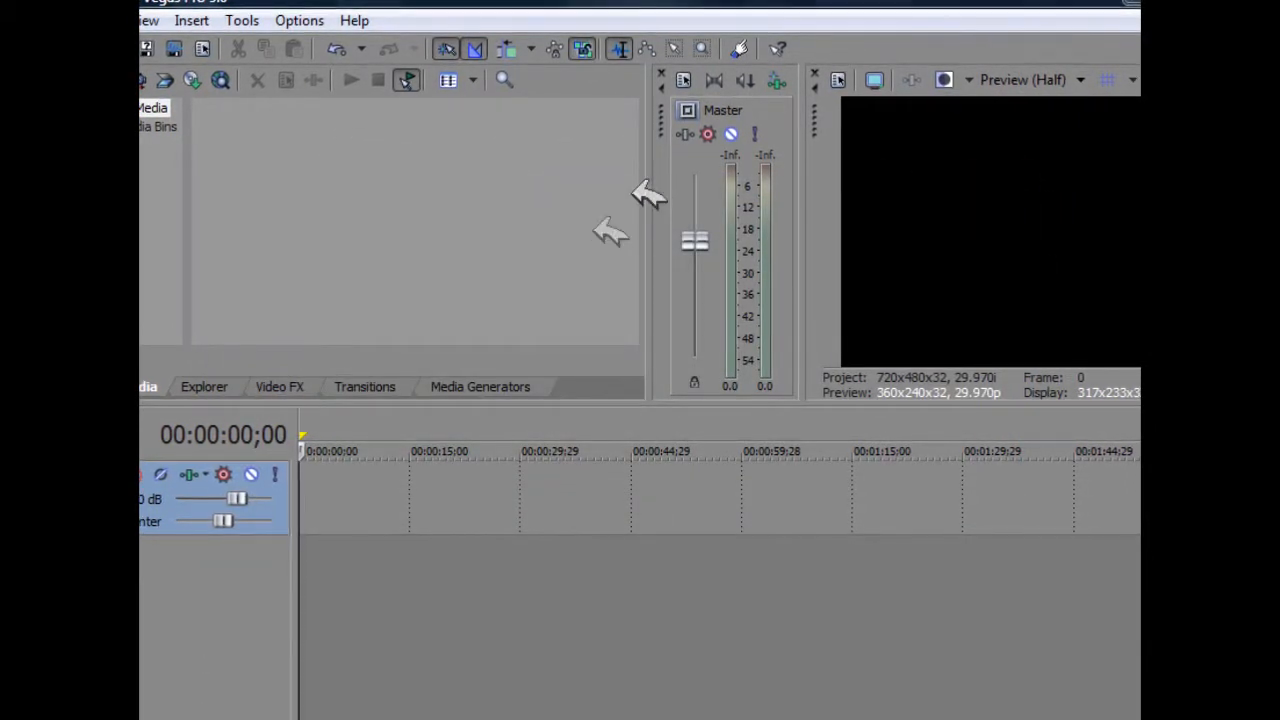
{"action": "mouse_move", "coordinate": [356, 664]}
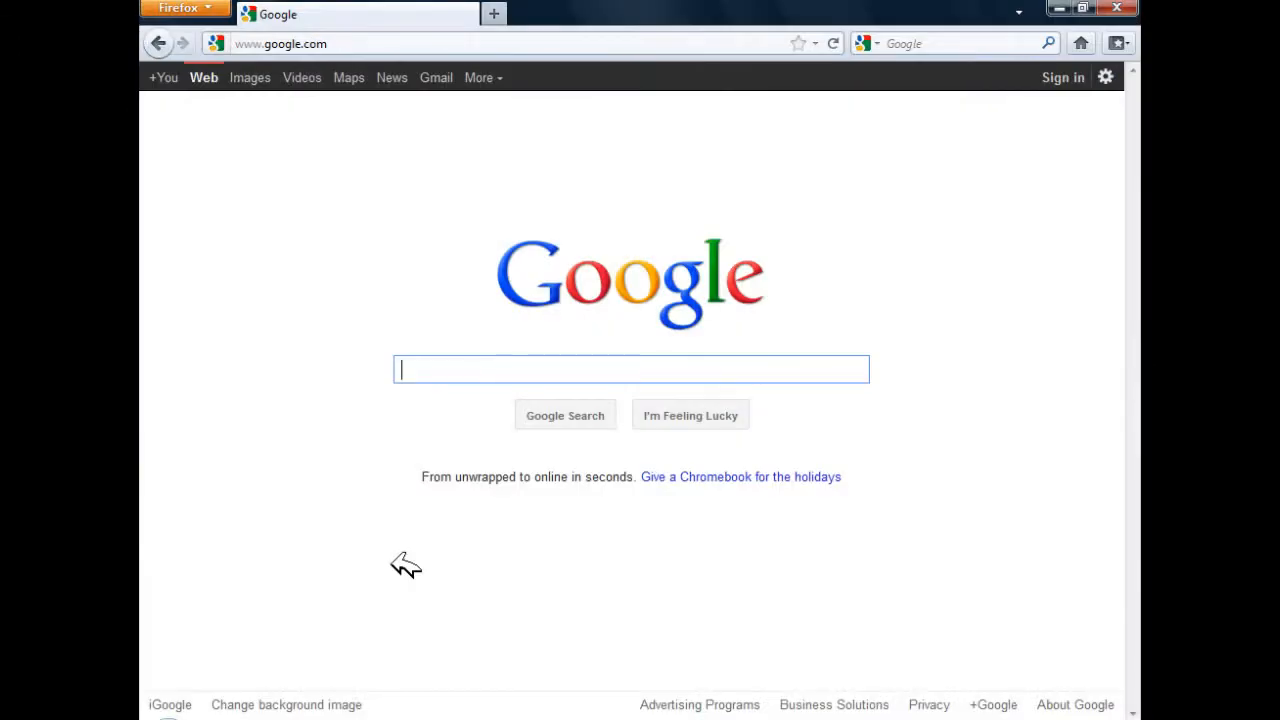
{"action": "mouse_move", "coordinate": [304, 356]}
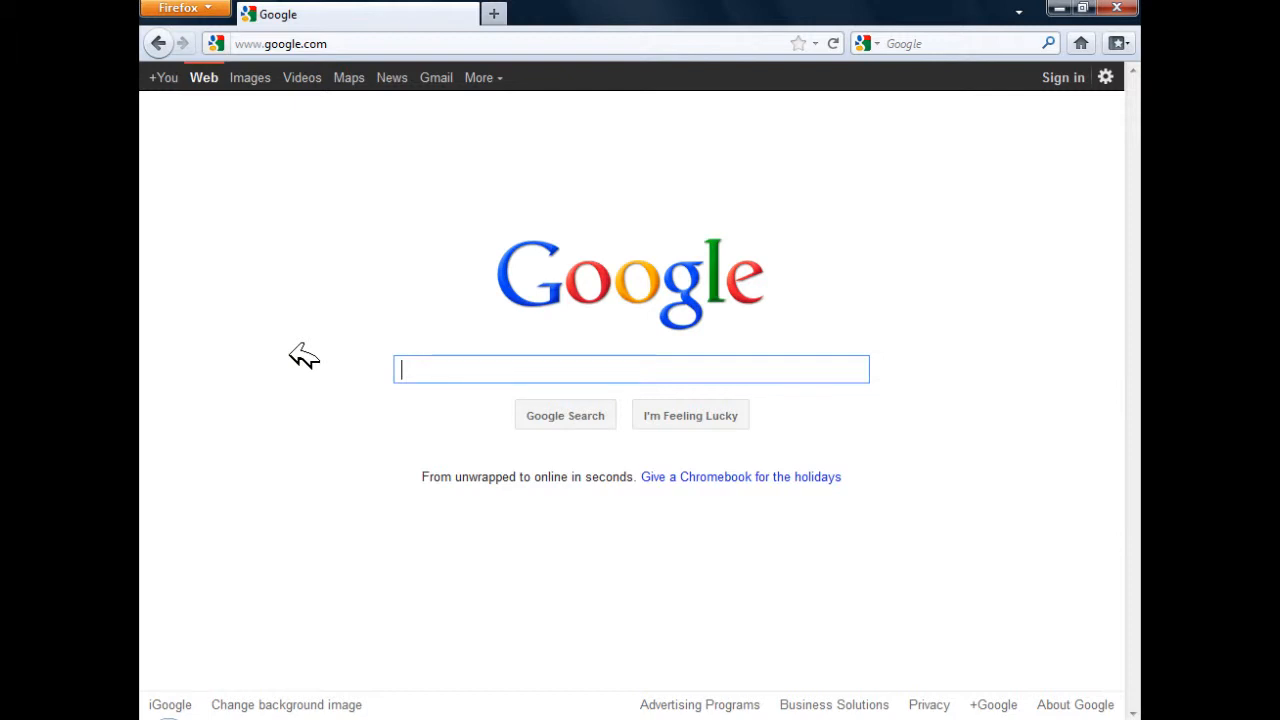
- Search Google for 'Vst plugins' and scan down the results to the VST Planet site
{"action": "type", "text": "Vst"}
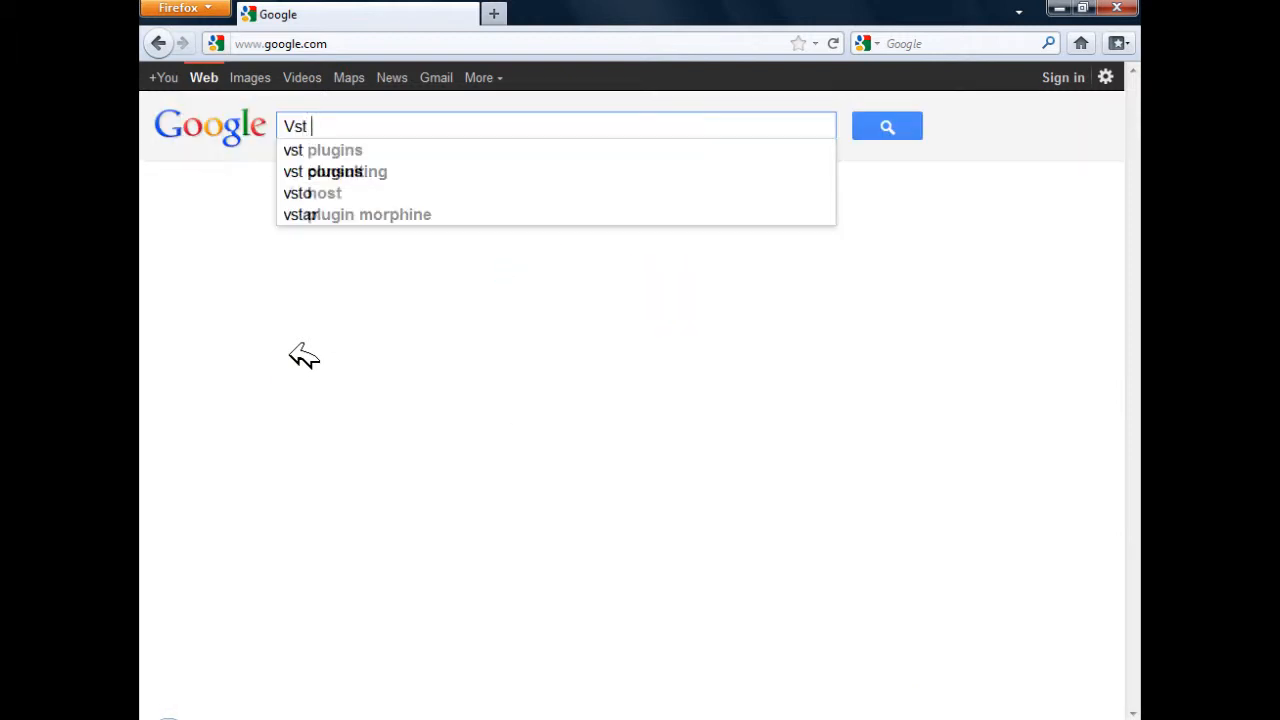
{"action": "type", "text": "plugins"}
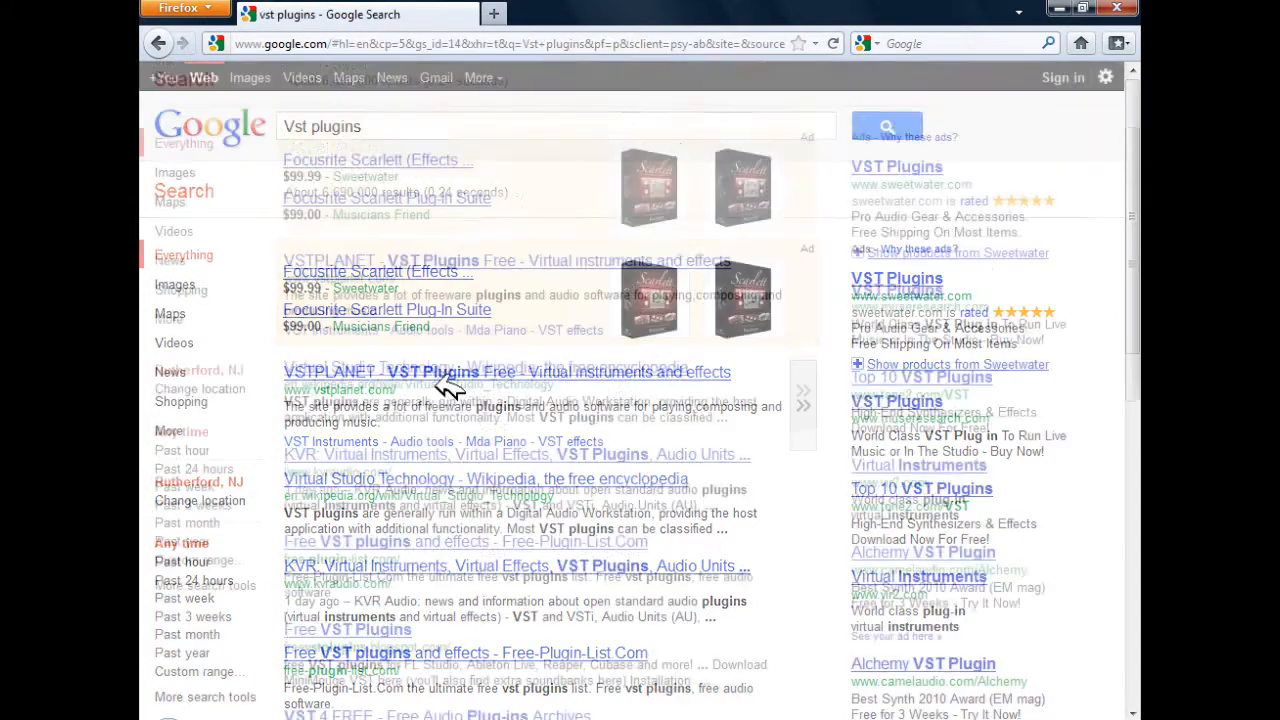
{"action": "scroll", "scroll_direction": "down", "scroll_amount": 3}
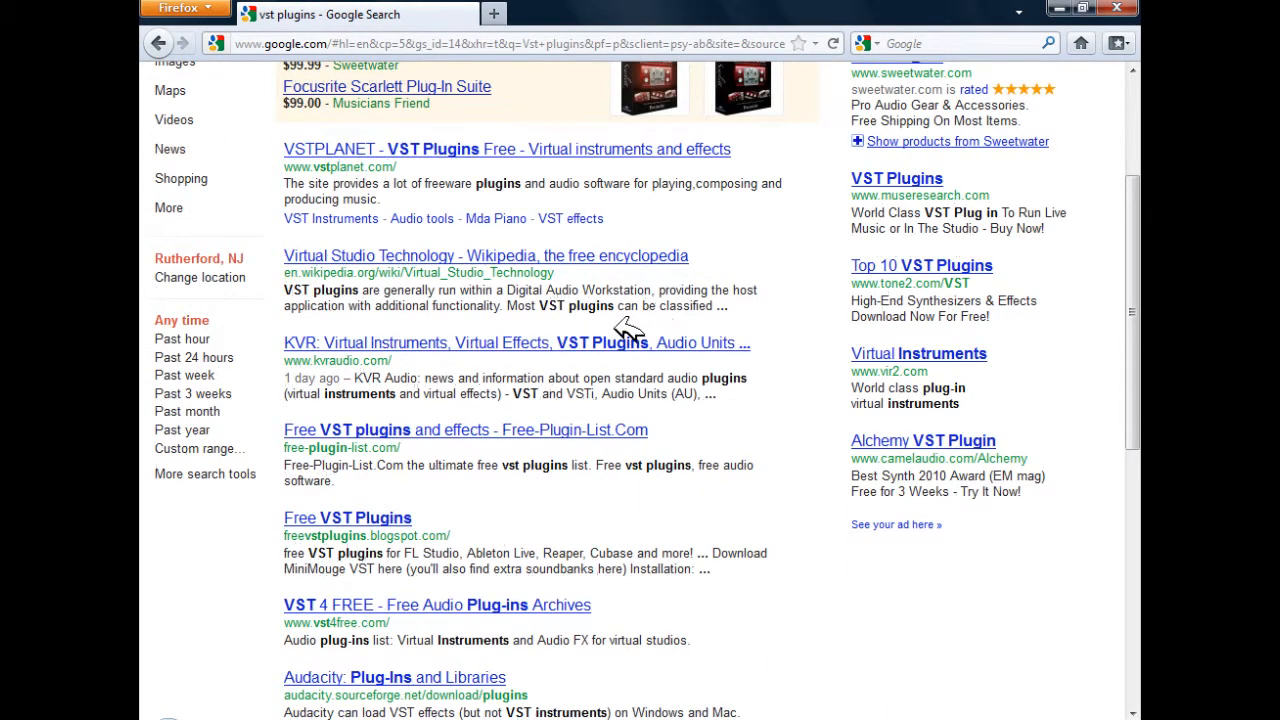
{"action": "scroll", "scroll_direction": "down", "scroll_amount": 3}
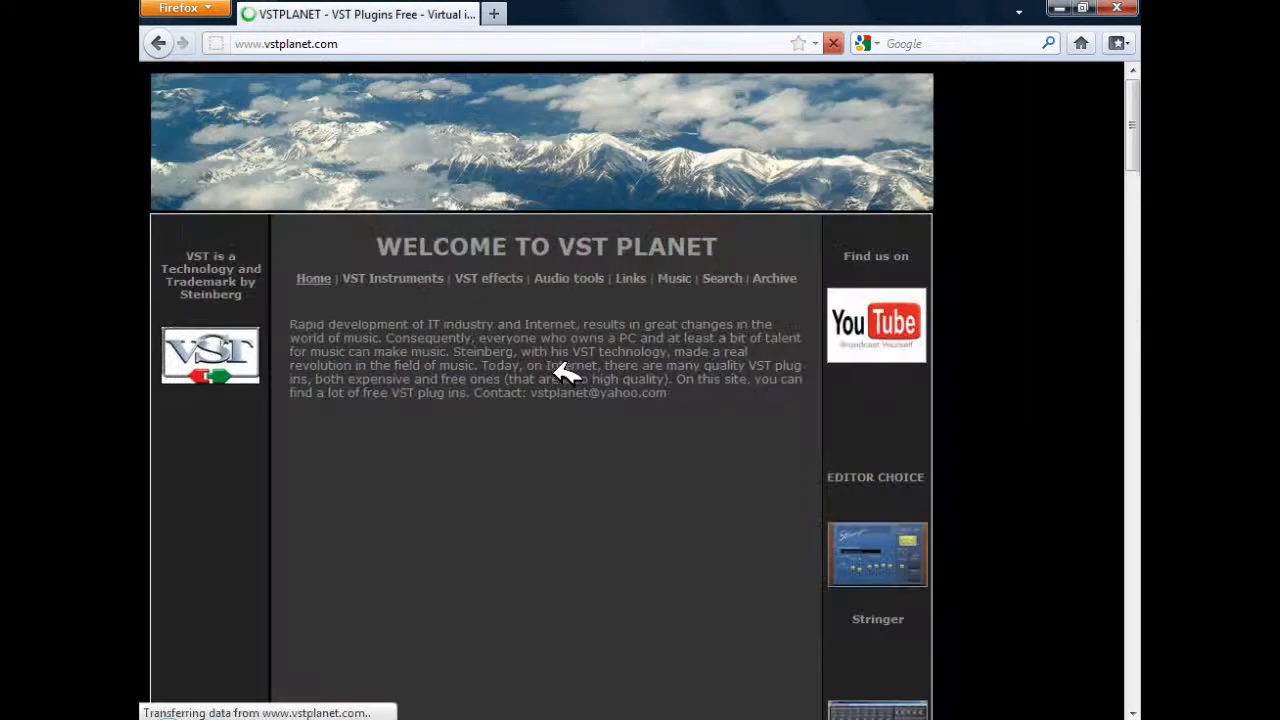
- From VST Effects > Reverb, download SIR v.1.011 + Impuls and save it to the desktop as Sir_1011
{"action": "scroll", "scroll_direction": "down", "scroll_amount": 3}
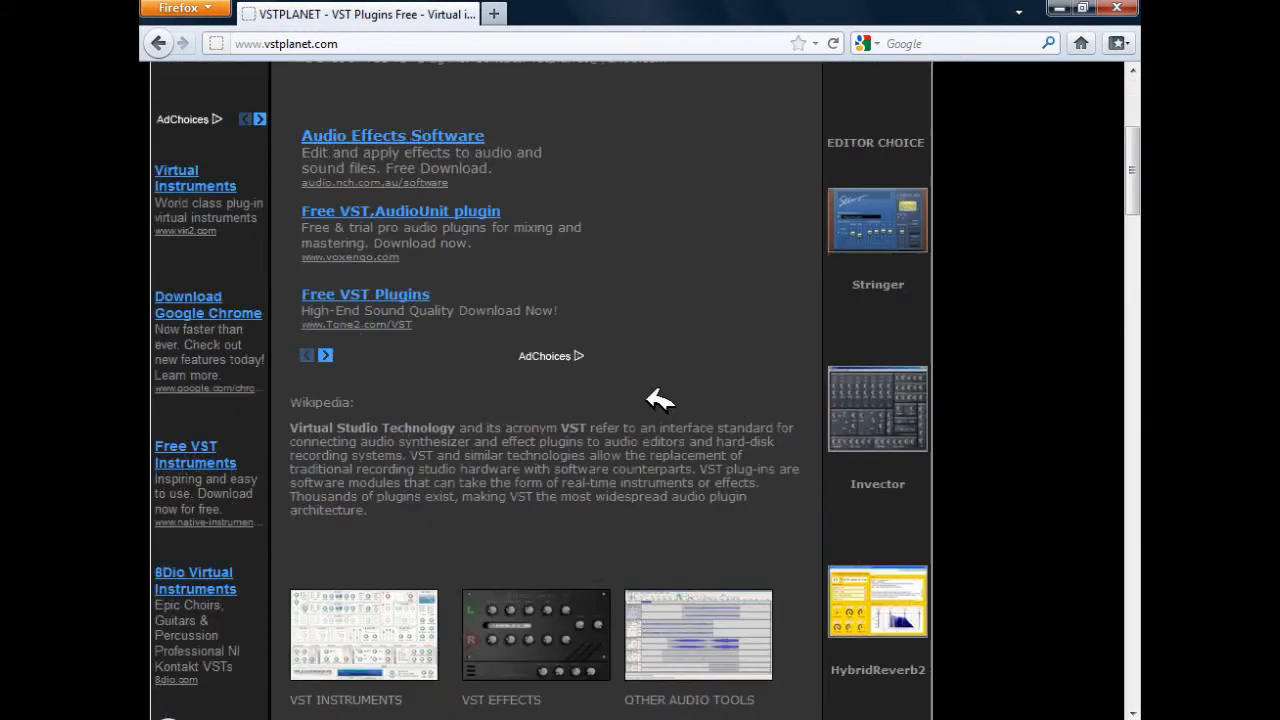
{"action": "scroll", "scroll_direction": "down", "scroll_amount": 3}
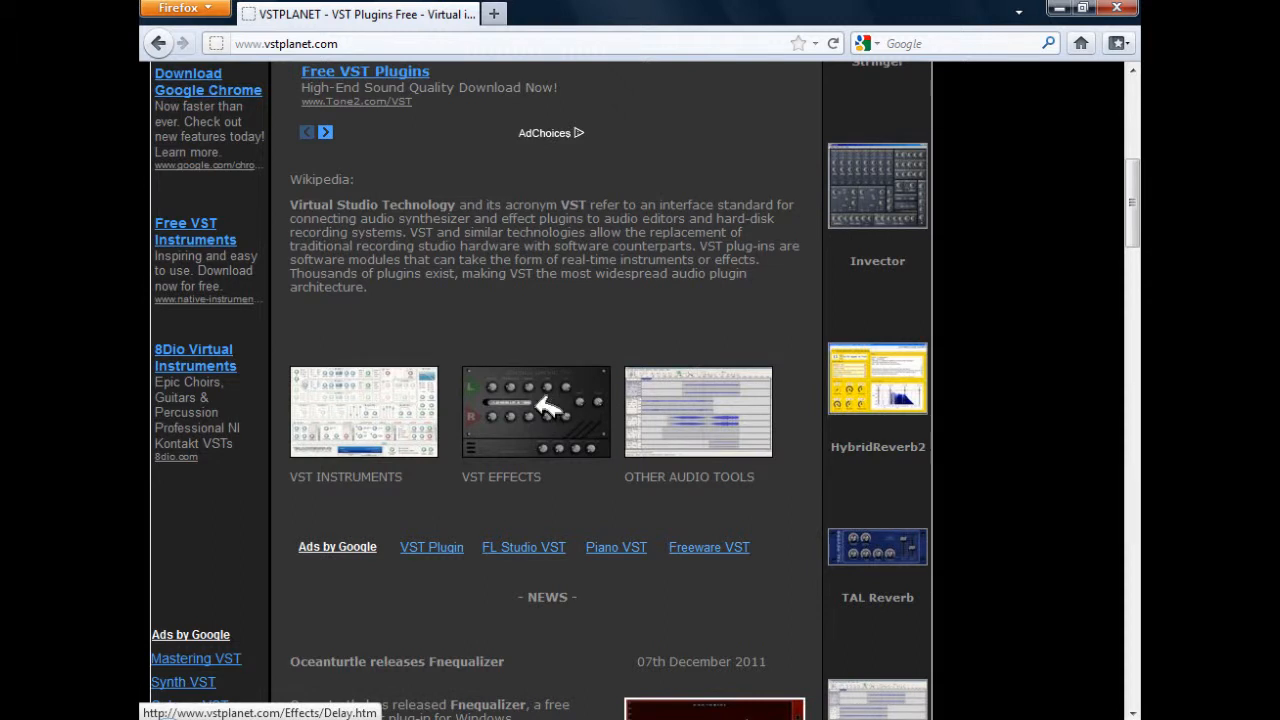
{"action": "left_click", "coordinate": [536, 412]}
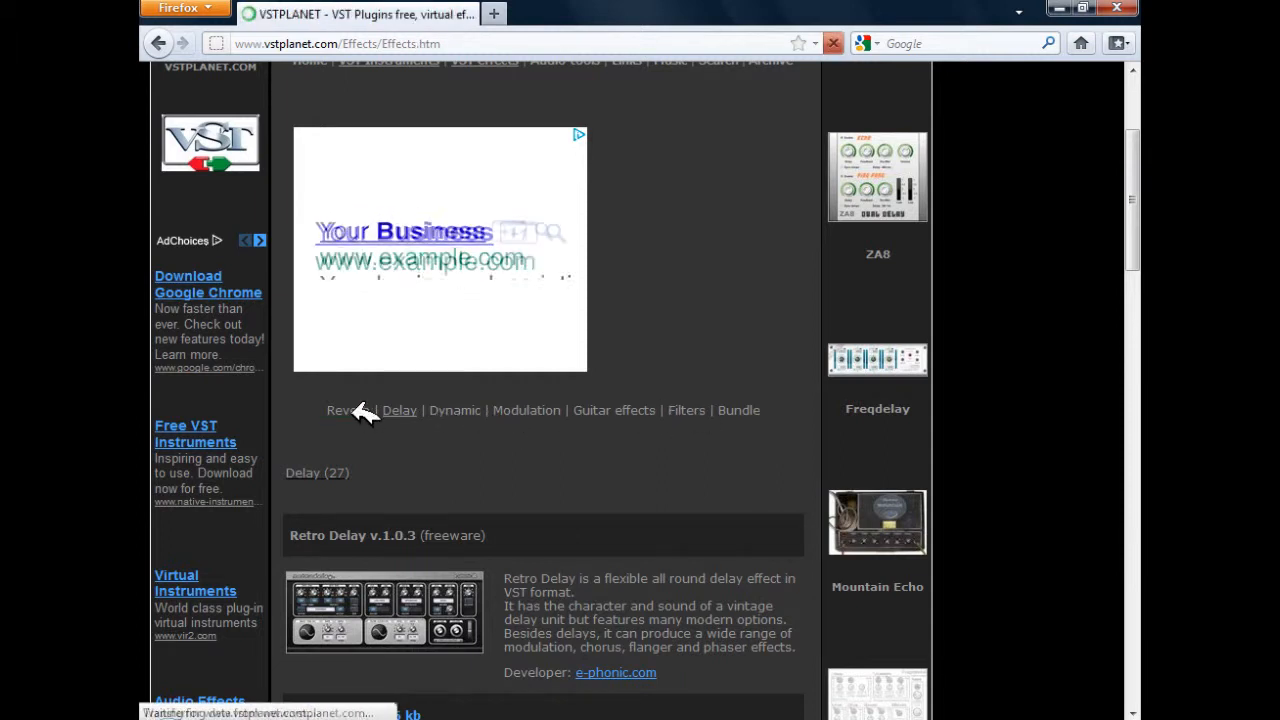
{"action": "left_click", "coordinate": [338, 410]}
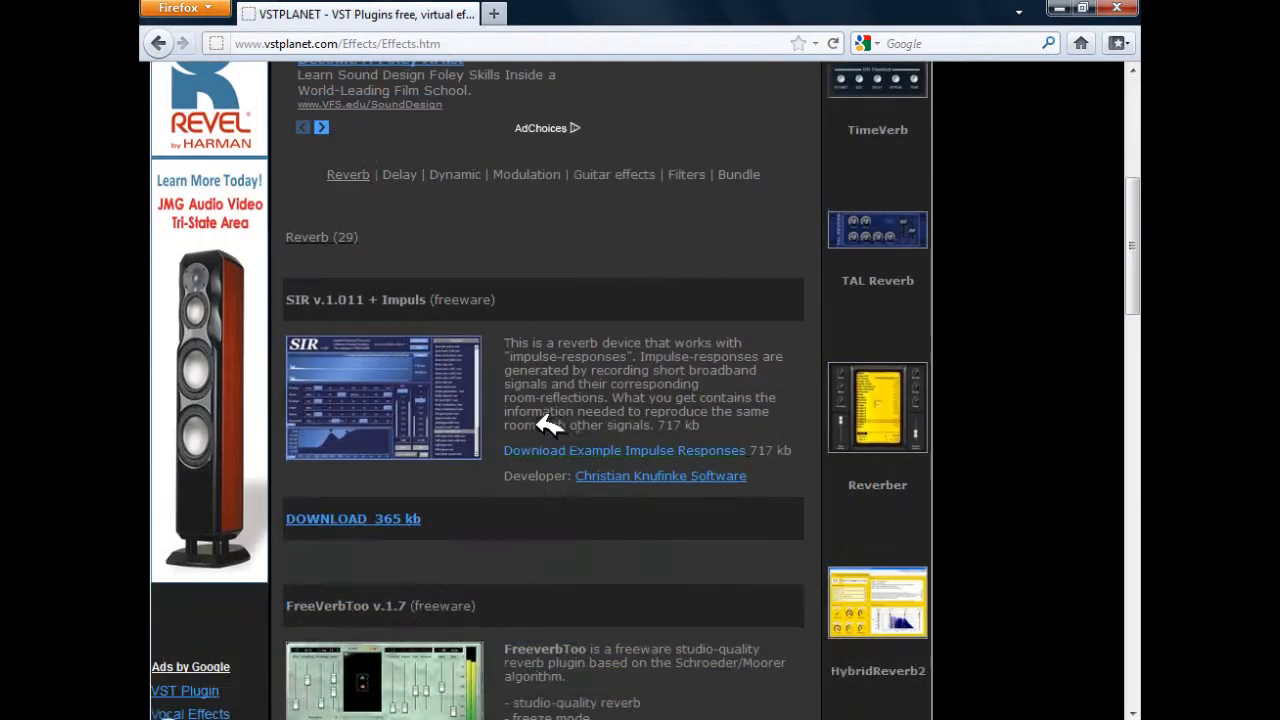
{"action": "left_click", "coordinate": [344, 518]}
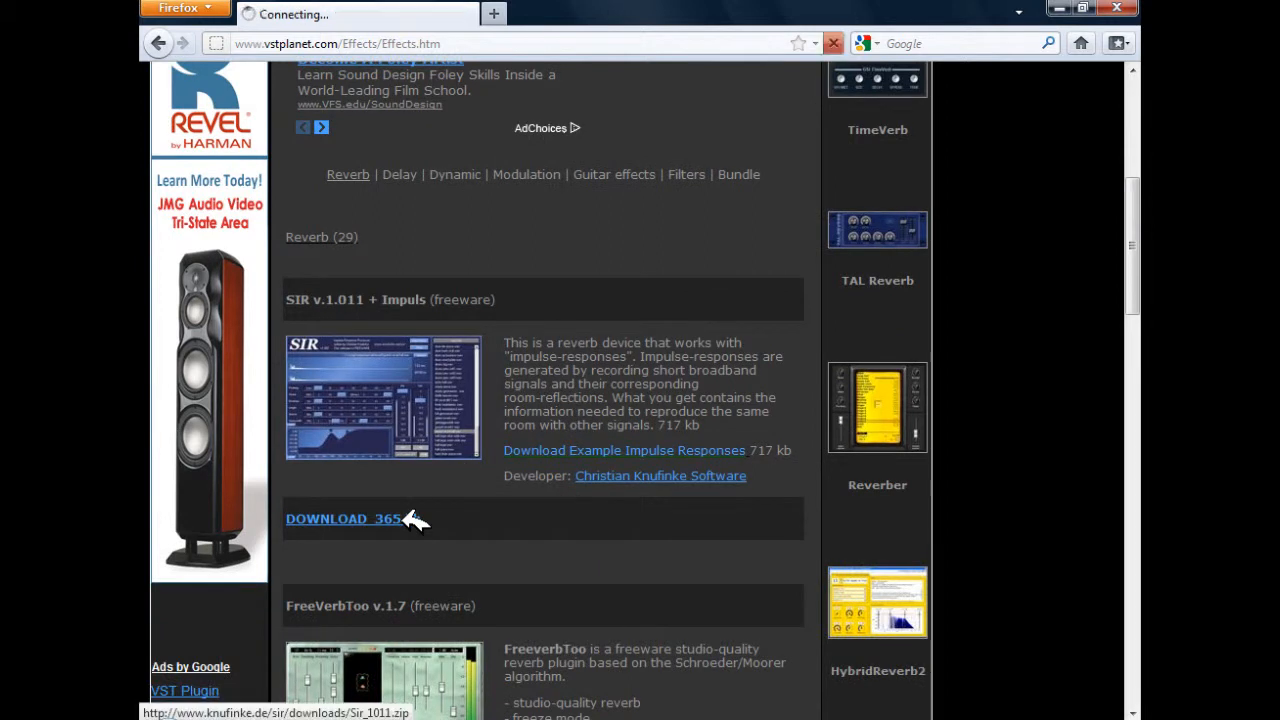
{"action": "left_click", "coordinate": [344, 518]}
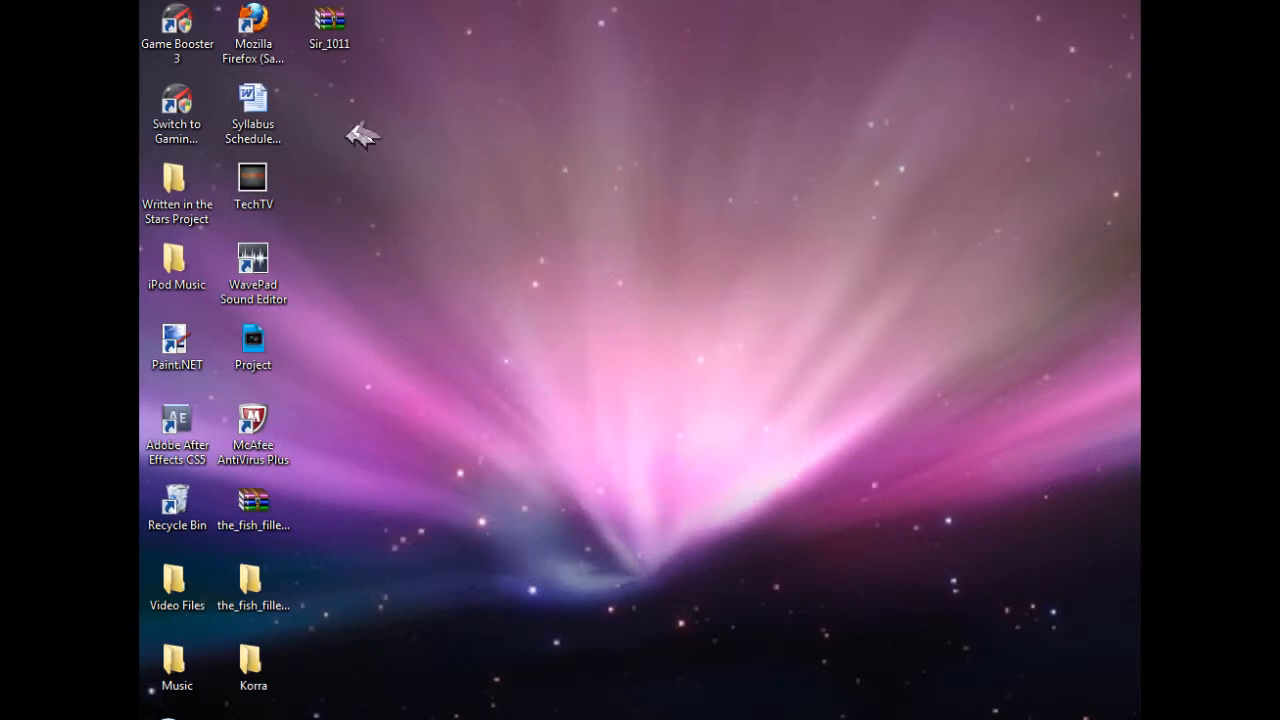
- Move the SIR file from the Sir_1011 archive into C:\Program Files (x86)\VstPlugins with admin permission, then close the folder
{"action": "double_click", "coordinate": [328, 22]}
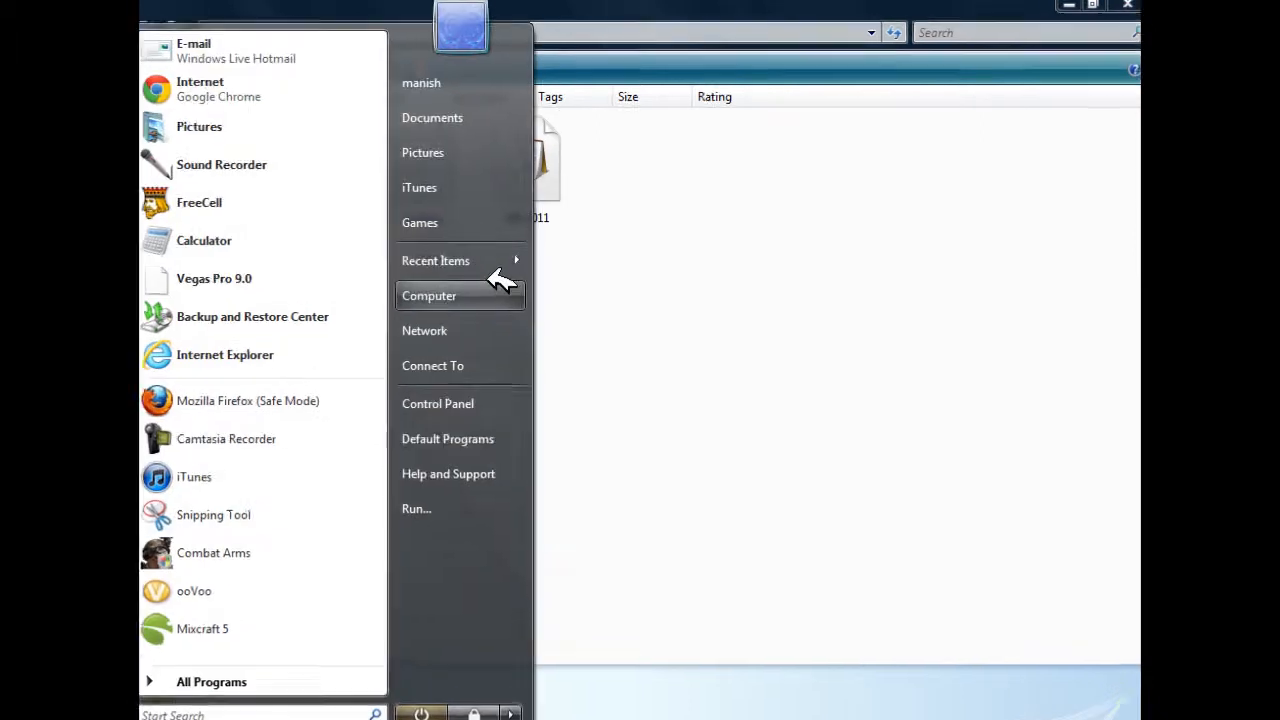
{"action": "left_click", "coordinate": [428, 296]}
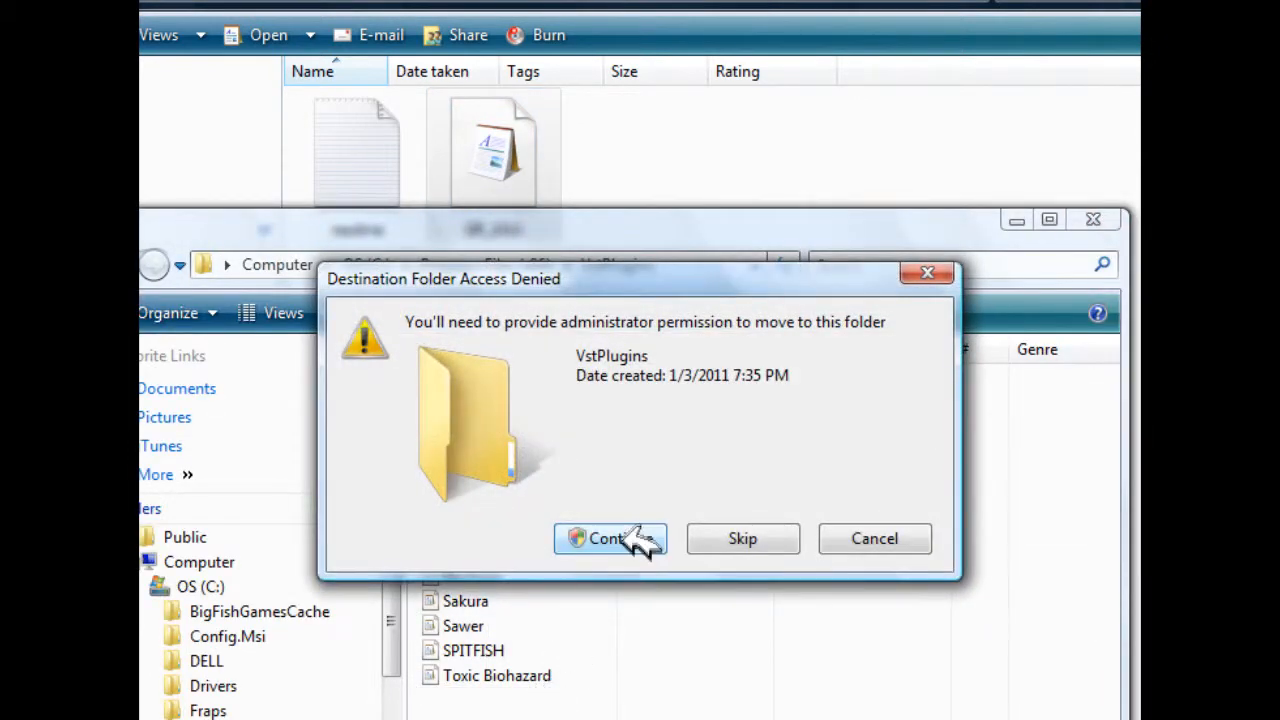
{"action": "left_click", "coordinate": [610, 538]}
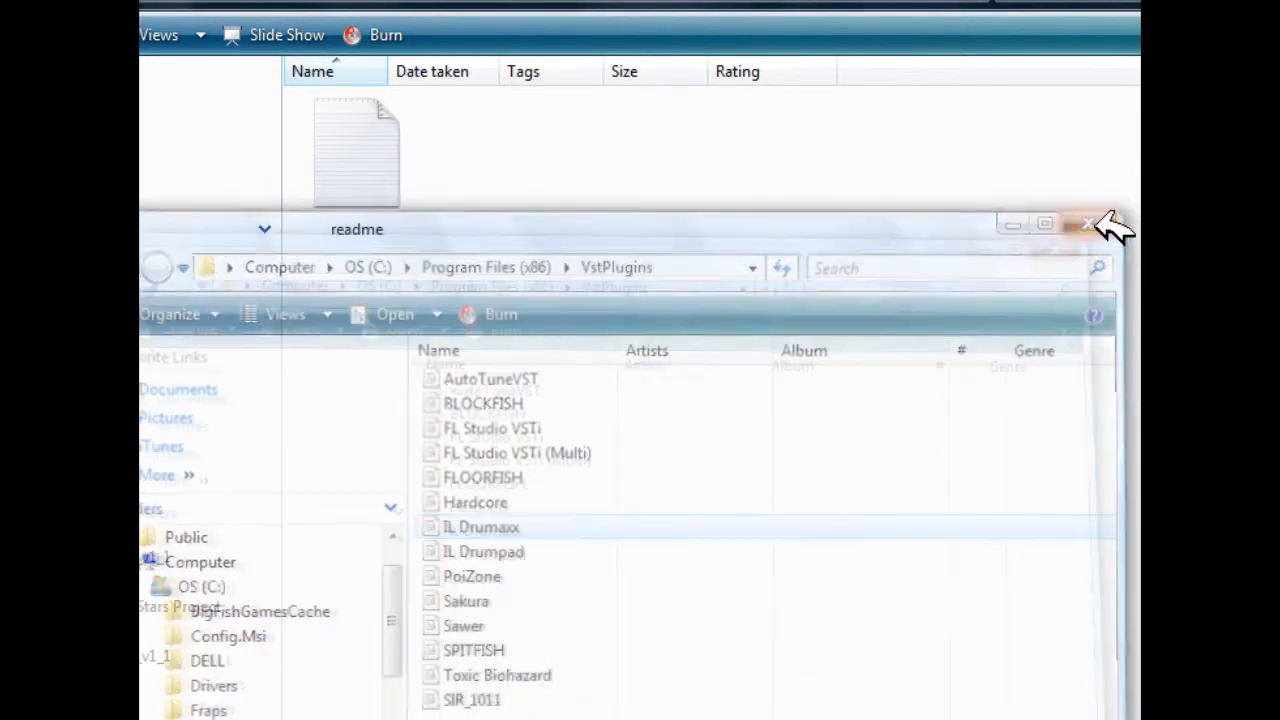
{"action": "left_click", "coordinate": [1088, 224]}
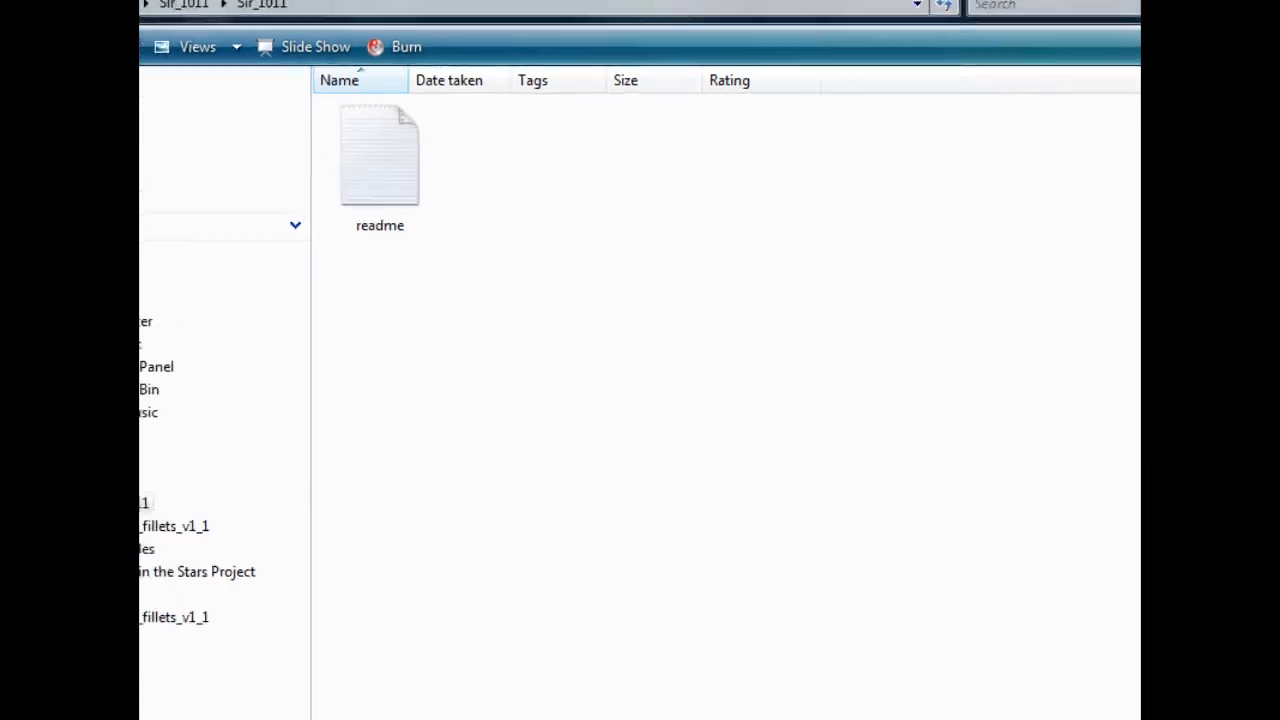